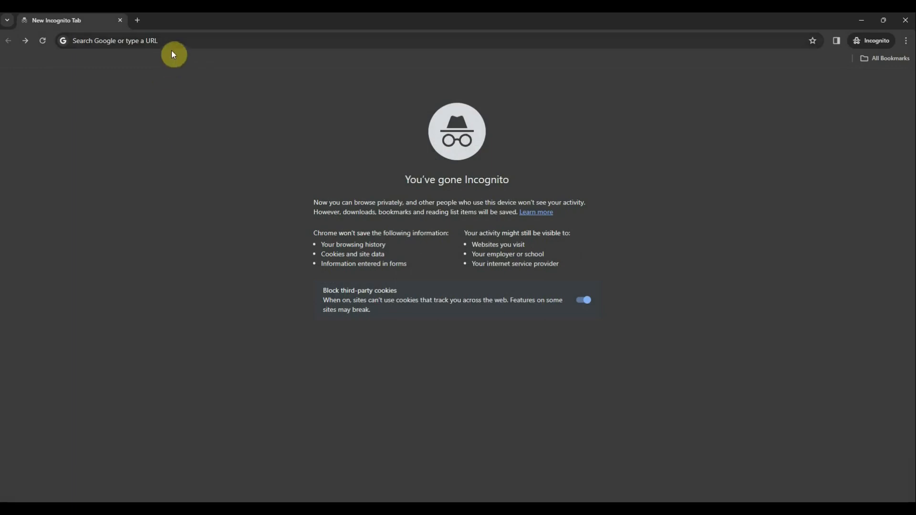
# Search Google for 'Fortigate 70f datasheet'.
pyautogui.write('Fortigate 70f datasheet')
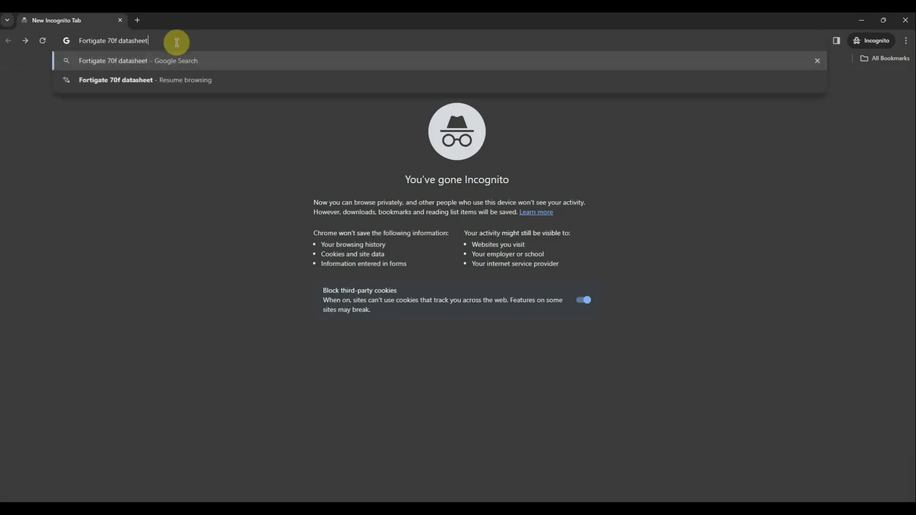
pyautogui.press('Enter')
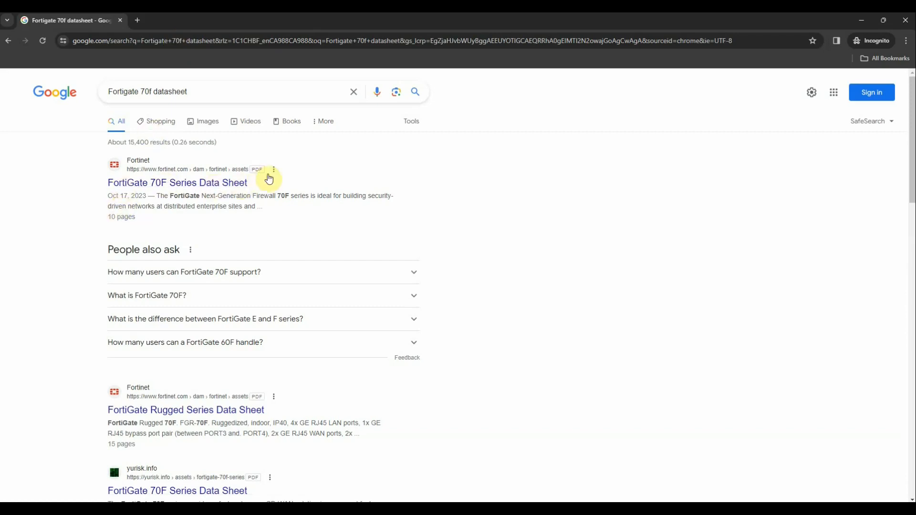
pyautogui.moveTo(162, 175)
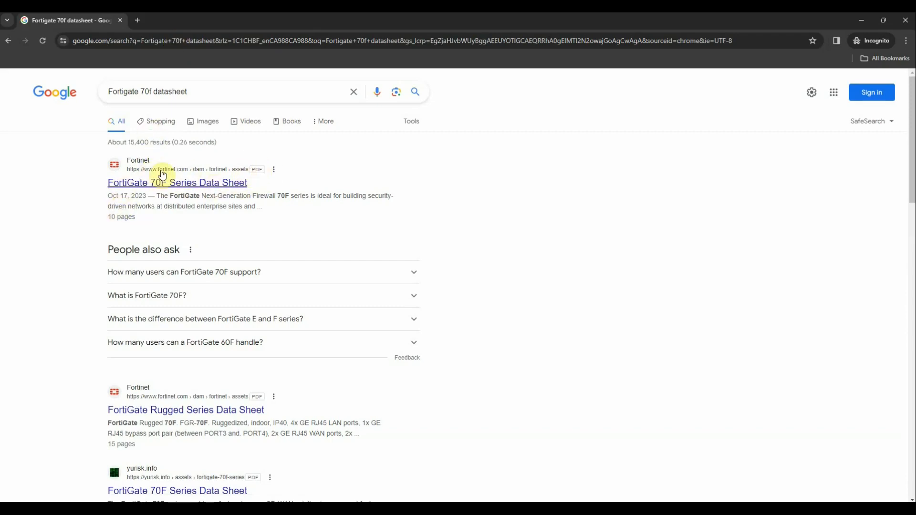
# Open the FortiGate 70F Series Data Sheet PDF and scroll through page 1's overview and performance table.
pyautogui.click(176, 182)
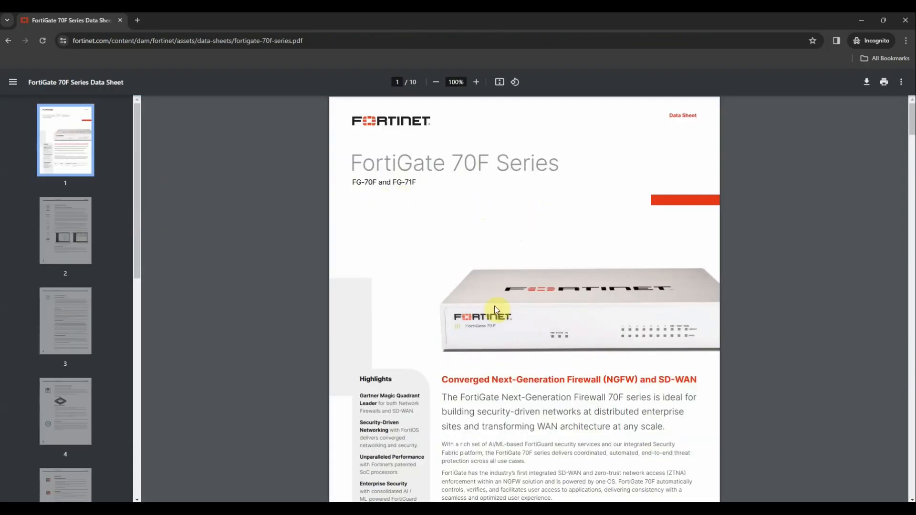
pyautogui.scroll(-3)
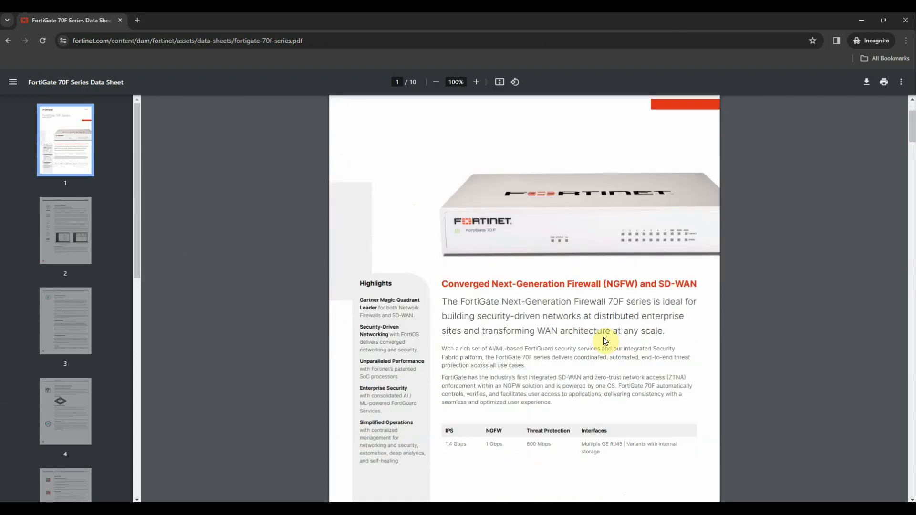
pyautogui.moveTo(541, 315)
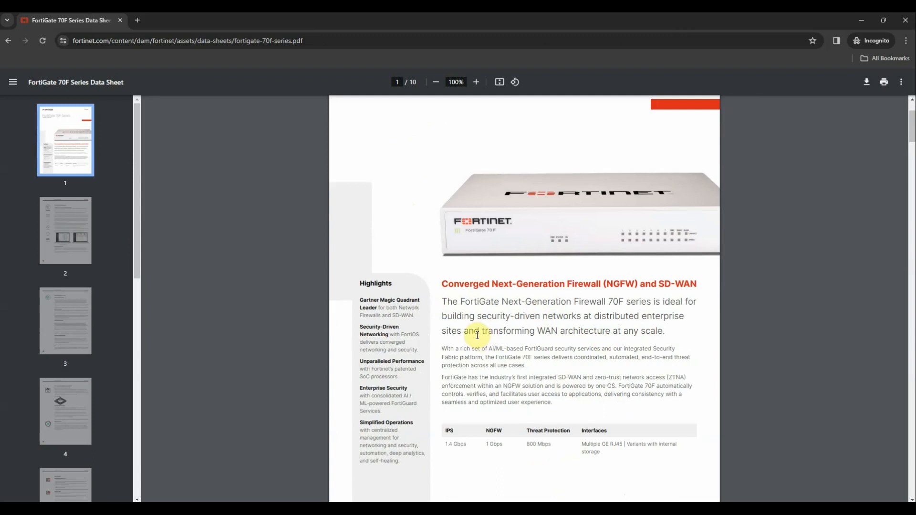
pyautogui.moveTo(489, 320)
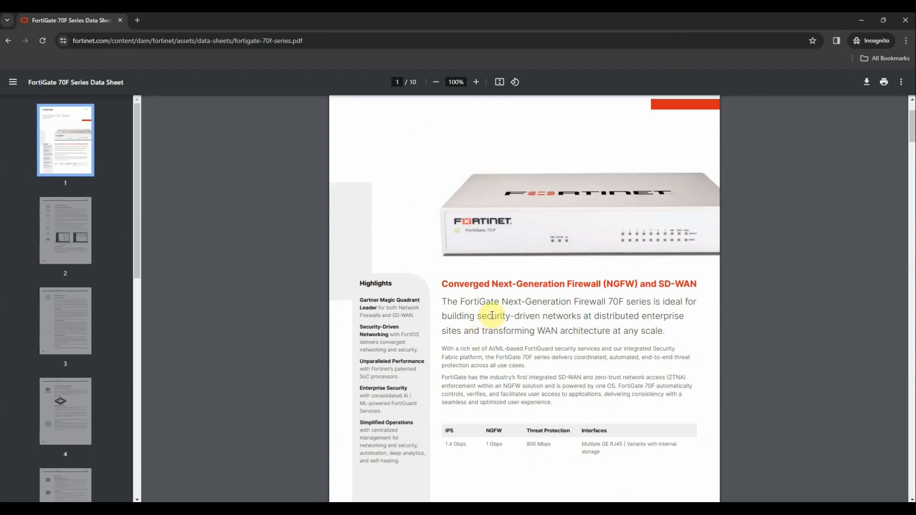
pyautogui.moveTo(515, 367)
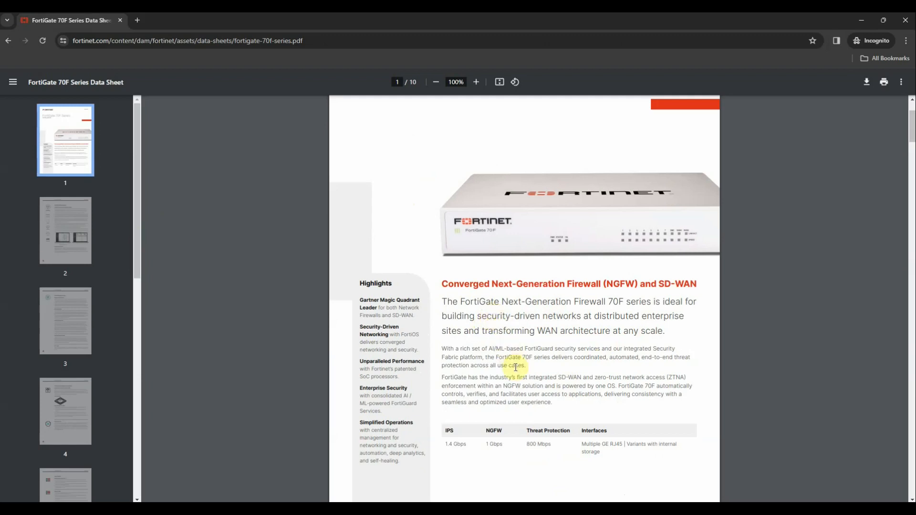
pyautogui.scroll(-3)
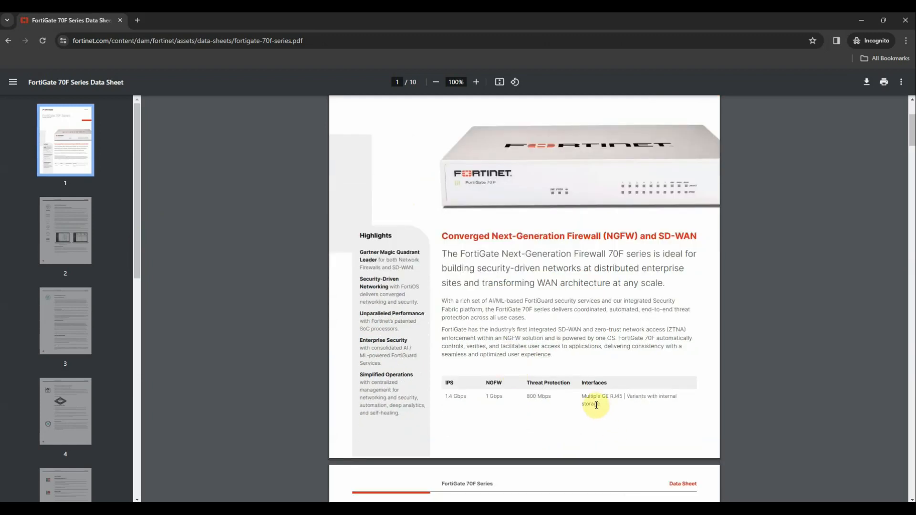
pyautogui.moveTo(605, 406)
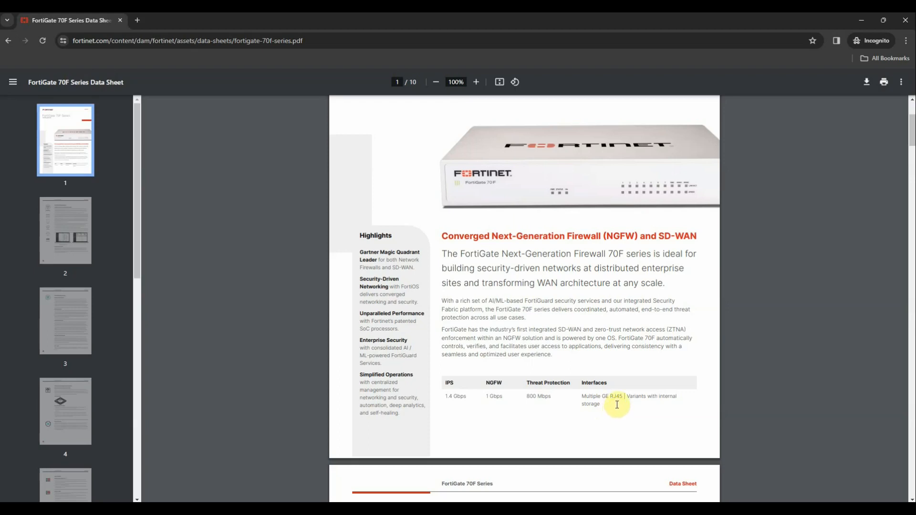
pyautogui.moveTo(487, 413)
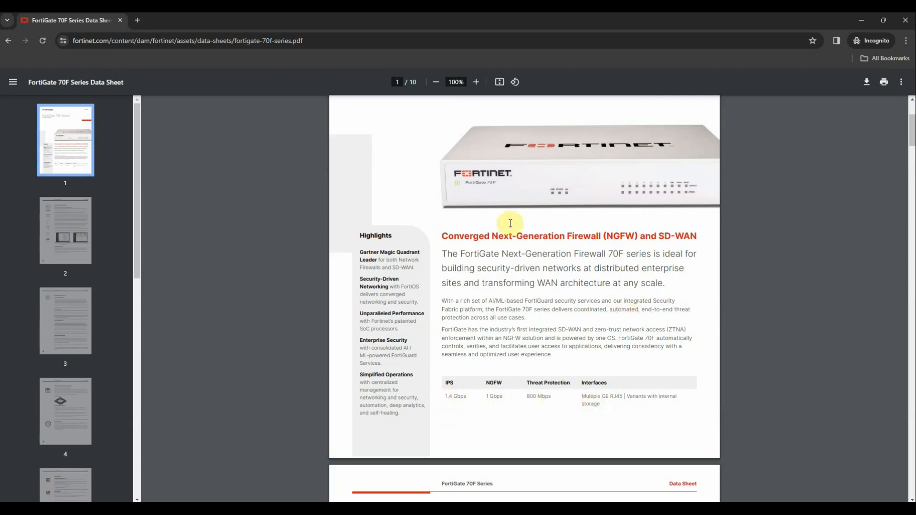
# Zoom the PDF to 125% and scroll toward page 2's FortiOS Everywhere section.
pyautogui.click(476, 81)
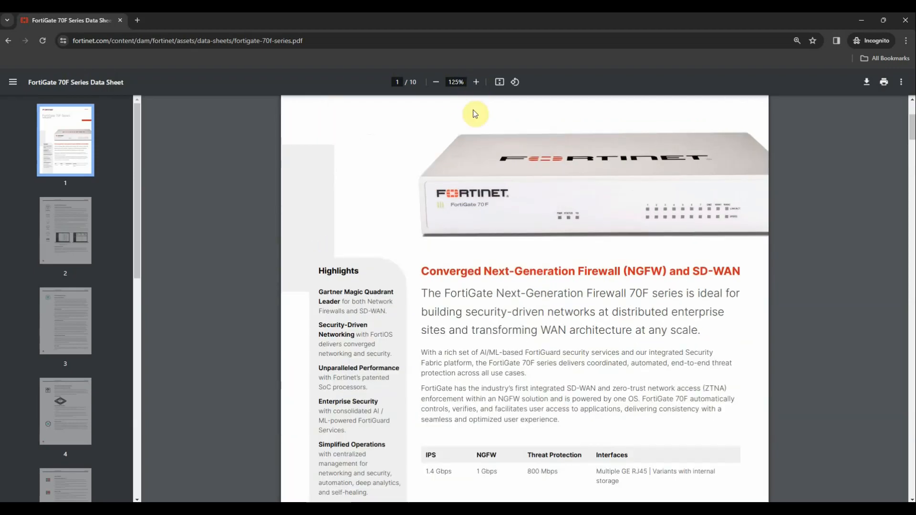
pyautogui.scroll(-3)
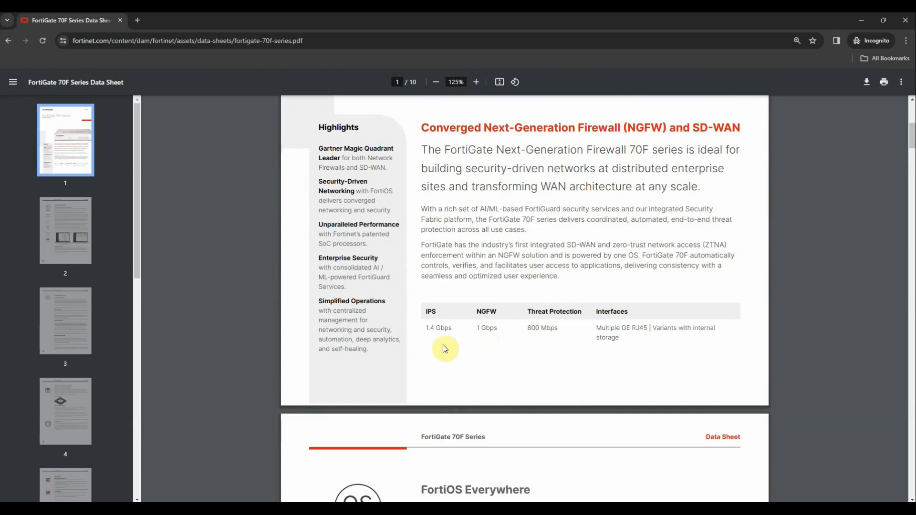
pyautogui.moveTo(449, 338)
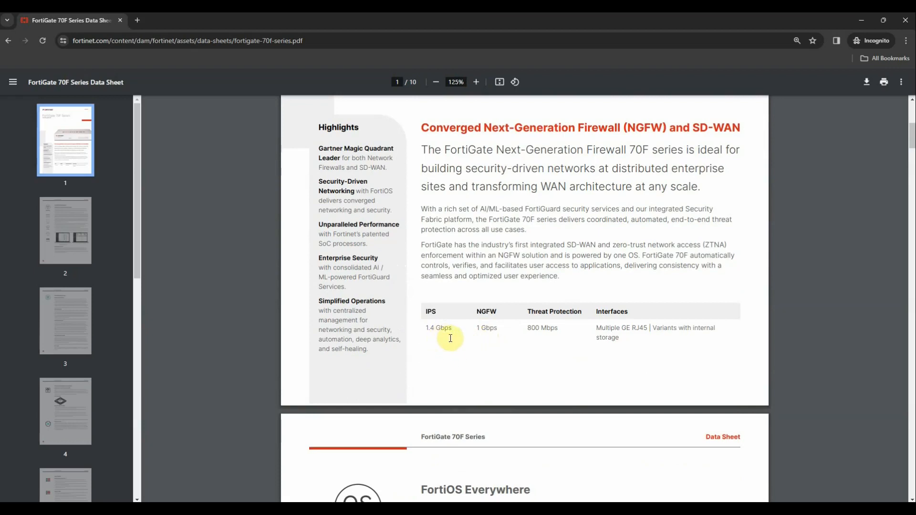
pyautogui.moveTo(528, 347)
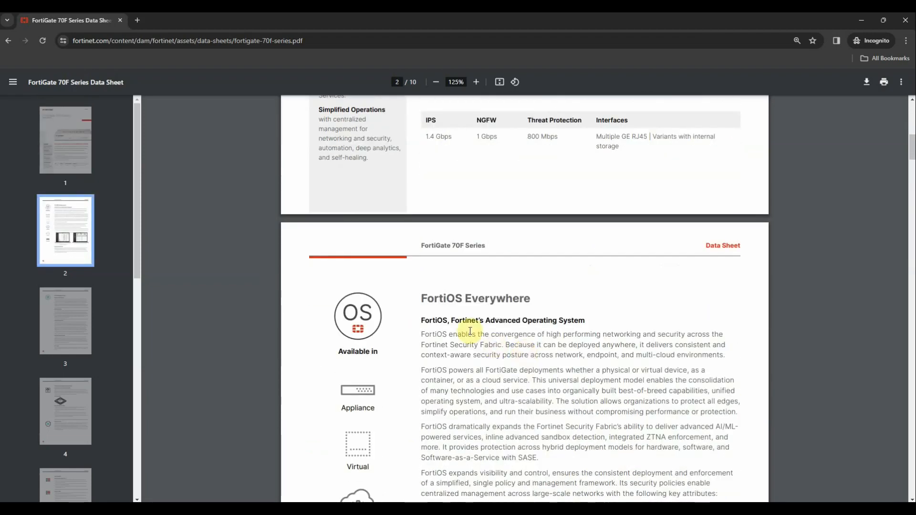
# Scroll through page 2's FortiOS Everywhere and FortiConverter Service sections onto page 3's FortiGuard Services.
pyautogui.scroll(-3)
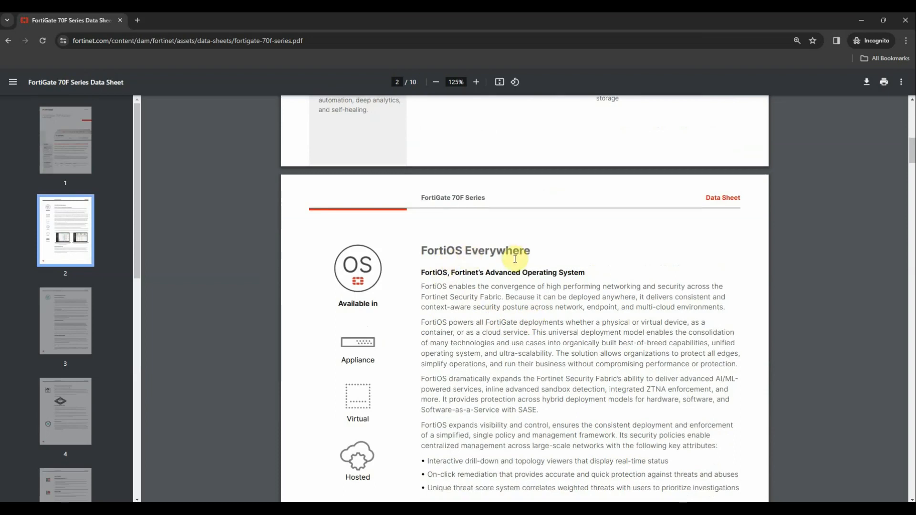
pyautogui.scroll(-3)
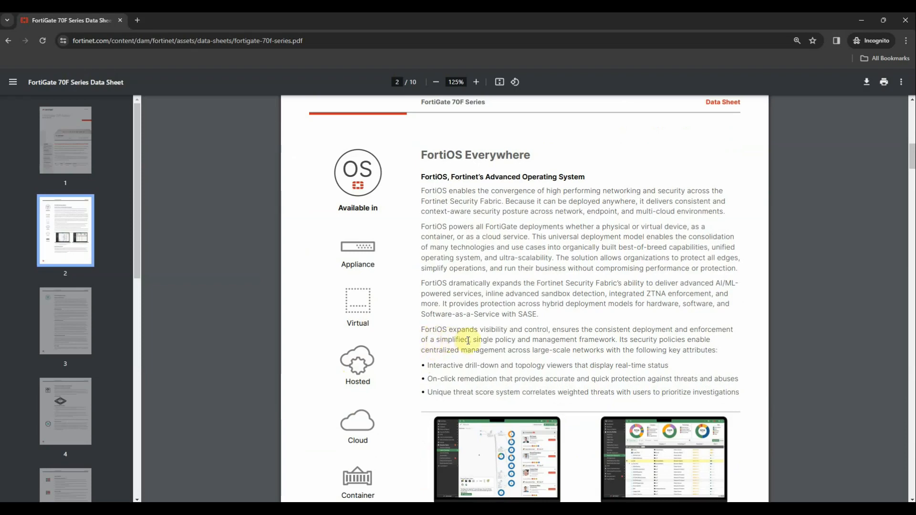
pyautogui.moveTo(581, 374)
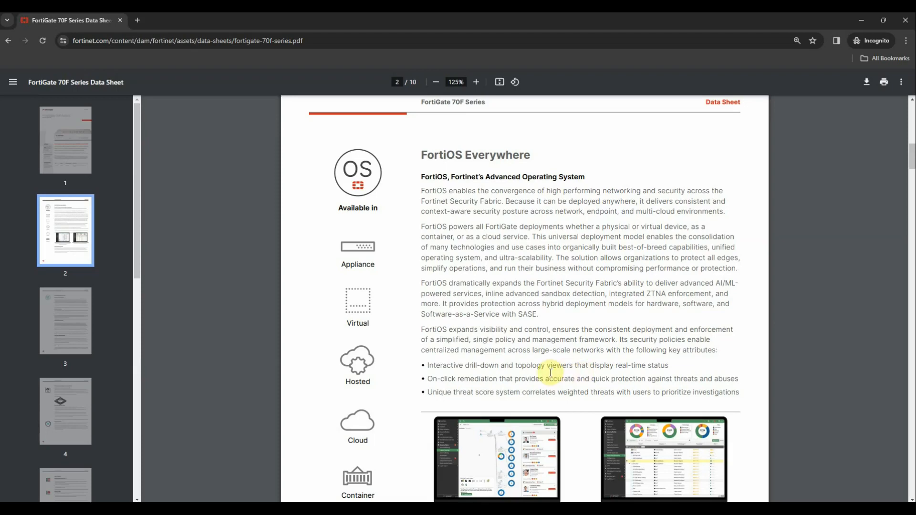
pyautogui.scroll(-3)
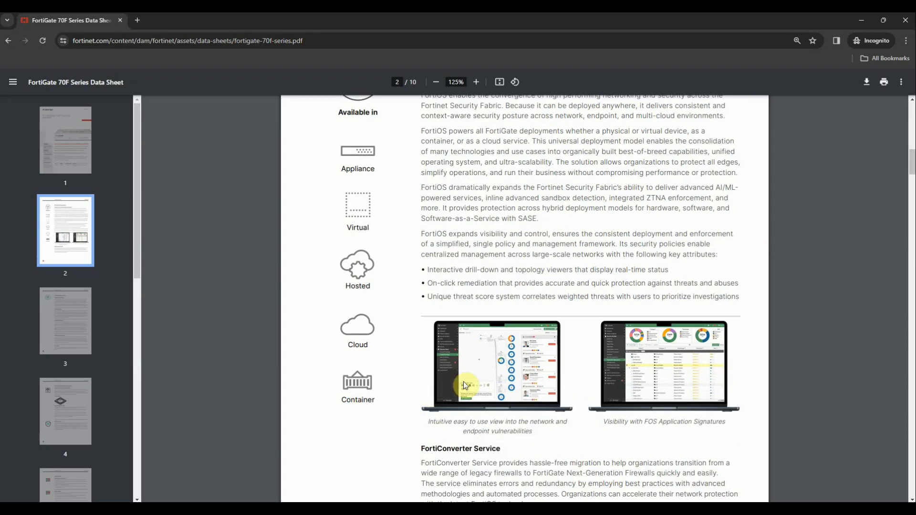
pyautogui.scroll(-3)
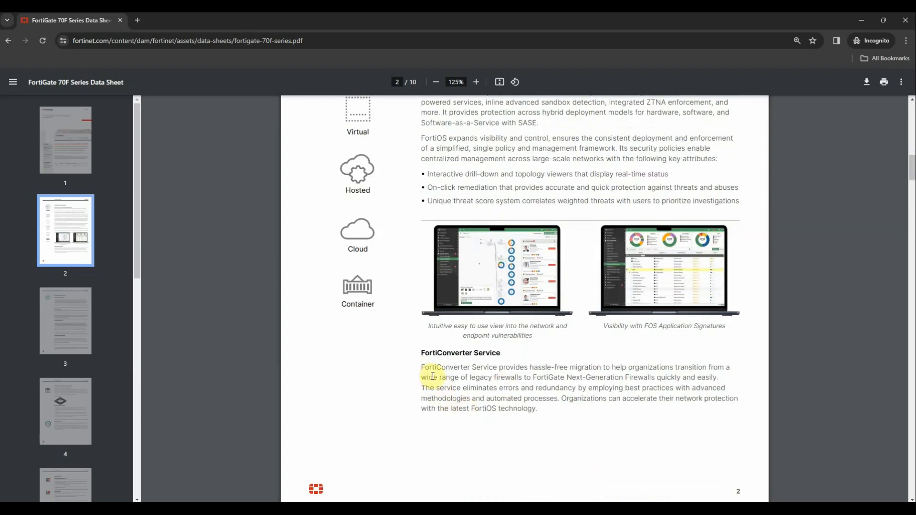
pyautogui.scroll(-3)
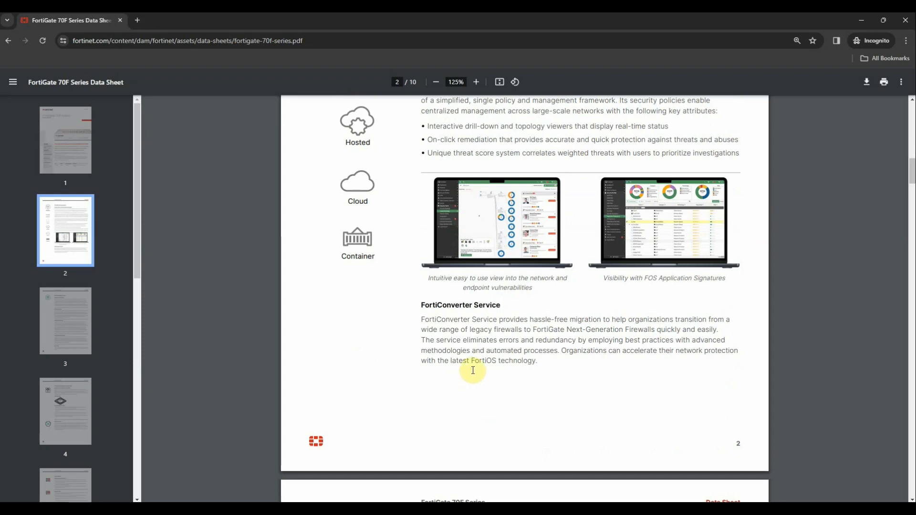
pyautogui.scroll(-3)
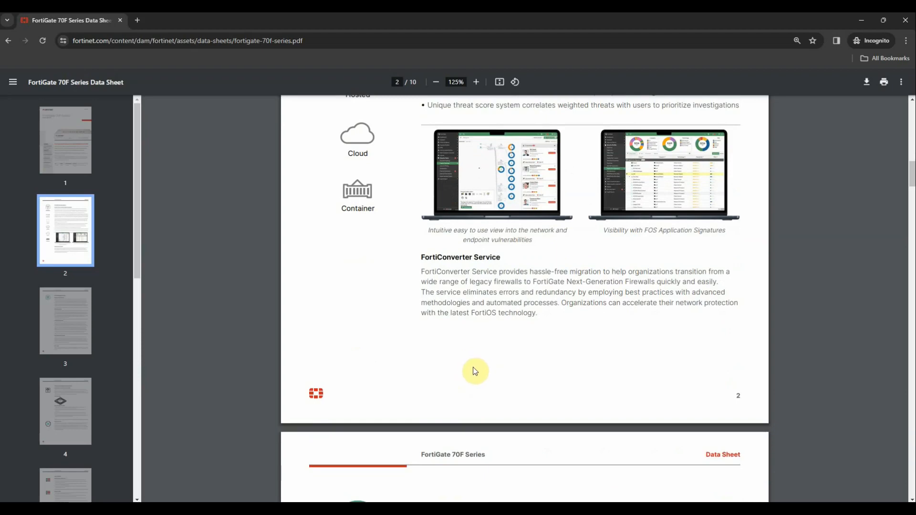
pyautogui.scroll(-3)
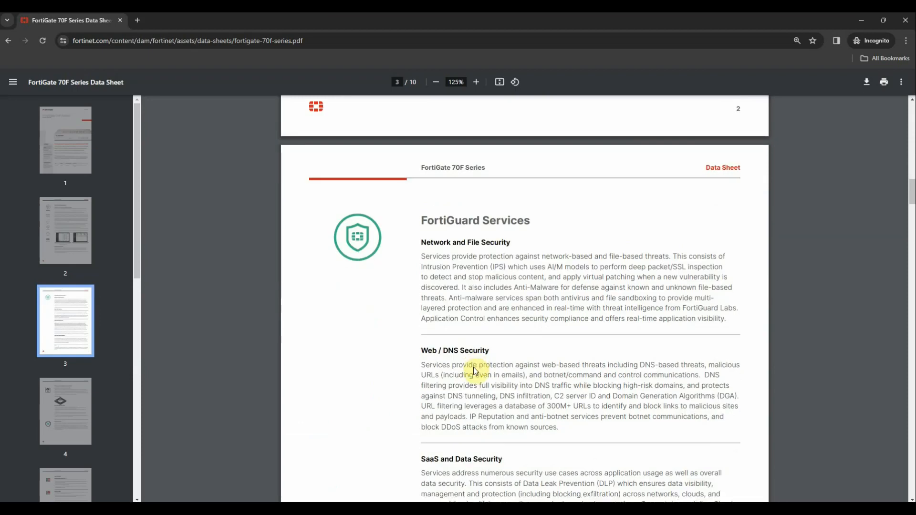
pyautogui.scroll(-3)
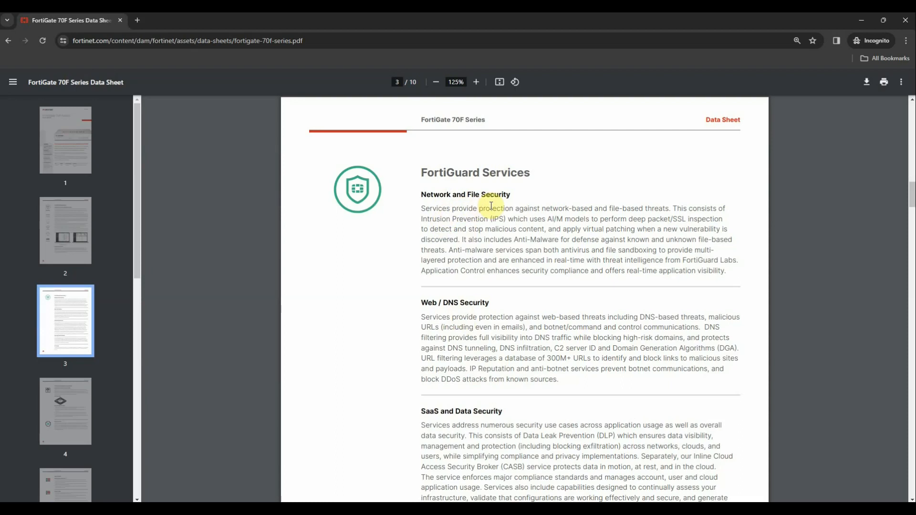
pyautogui.moveTo(473, 229)
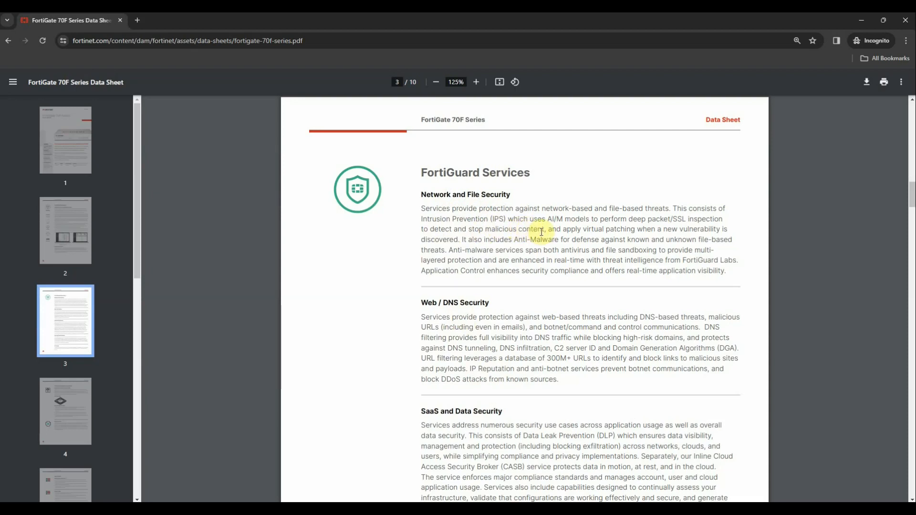
pyautogui.moveTo(541, 229); pyautogui.dragTo(558, 225)
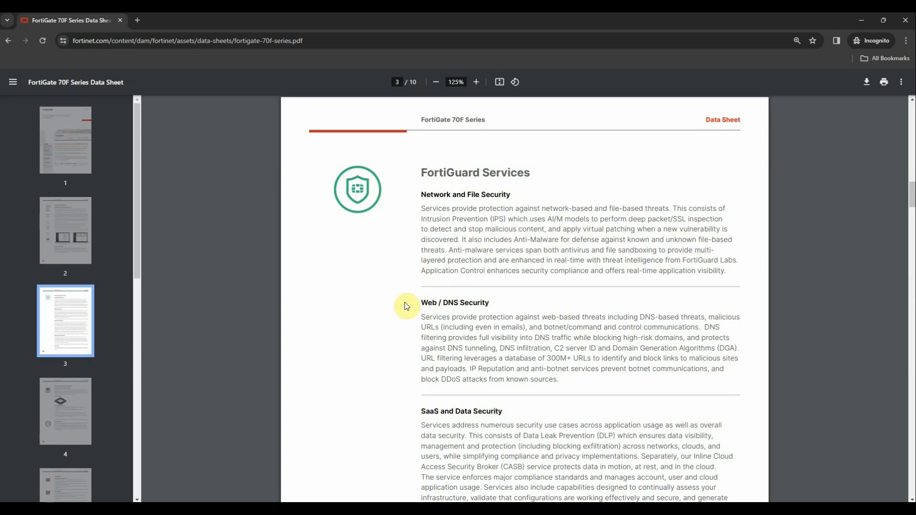
pyautogui.scroll(-3)
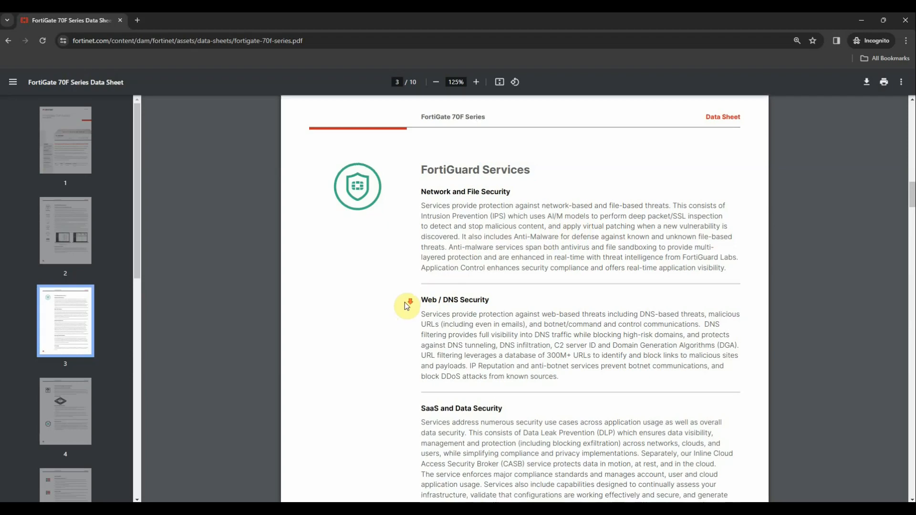
pyautogui.scroll(-3)
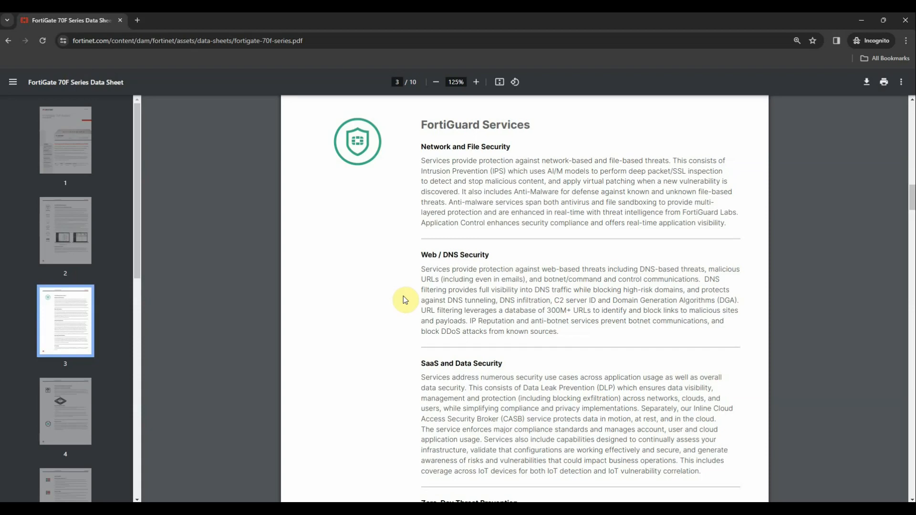
pyautogui.moveTo(418, 352)
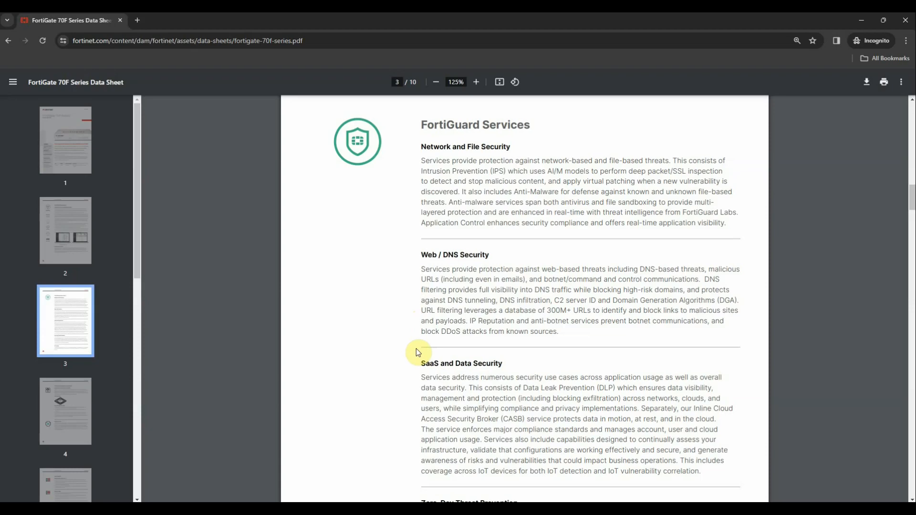
# Scroll past page 3's SaaS, Zero-Day Threat Prevention and OT Security sections to the footer.
pyautogui.scroll(-3)
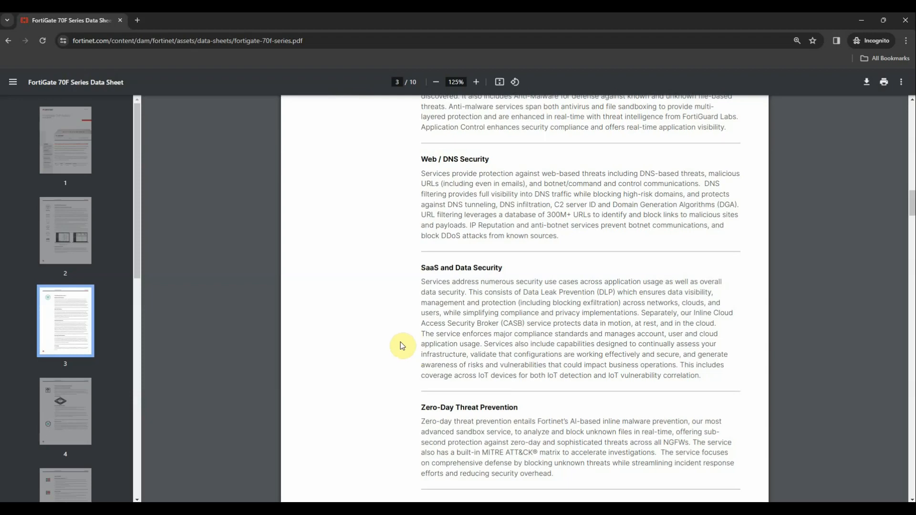
pyautogui.scroll(-3)
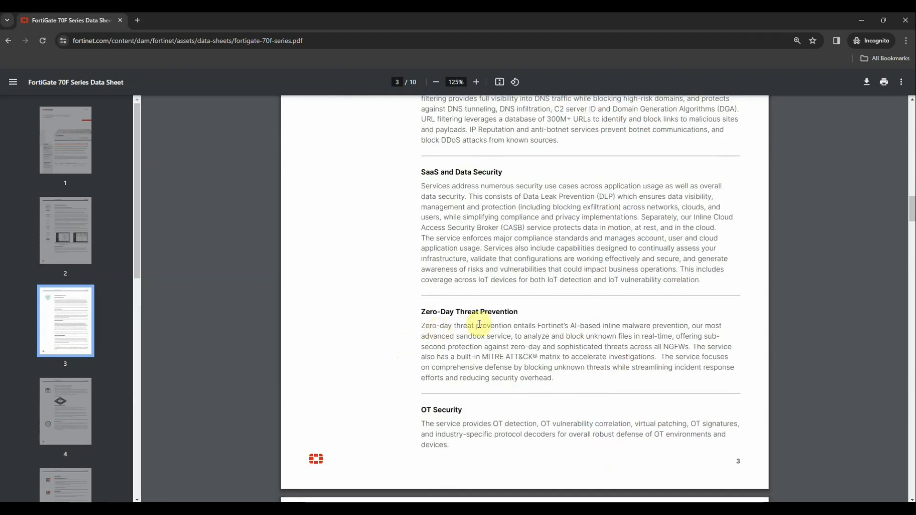
pyautogui.moveTo(403, 351)
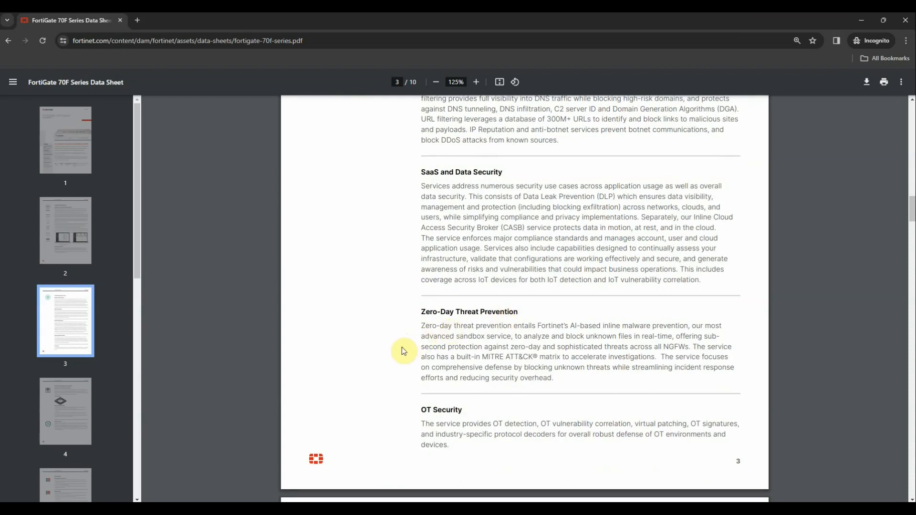
pyautogui.moveTo(395, 357)
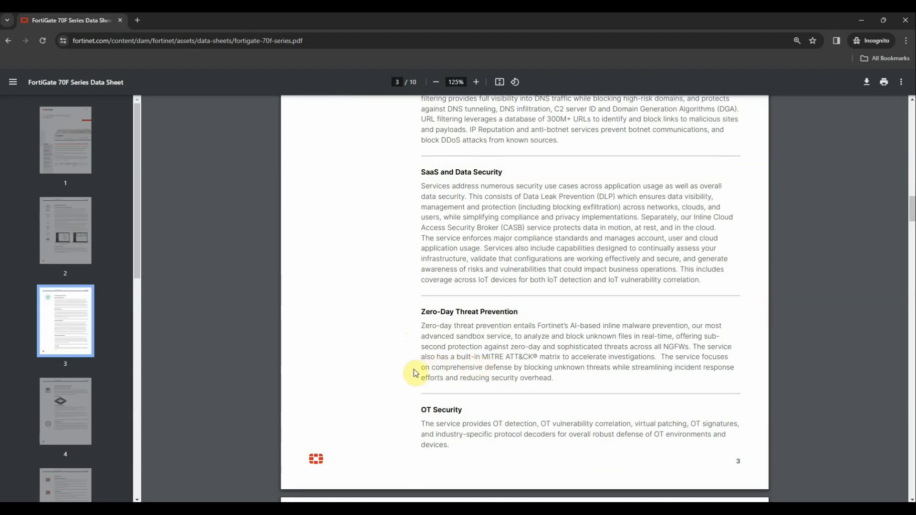
pyautogui.scroll(-3)
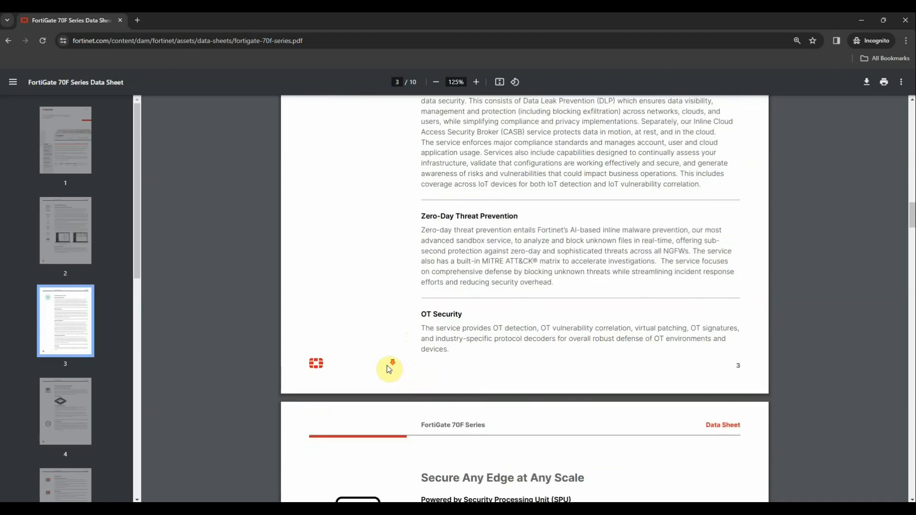
# Scroll through page 4's SPU, ASIC Advantage, SOC4 and FortiCare Services sections.
pyautogui.scroll(-3)
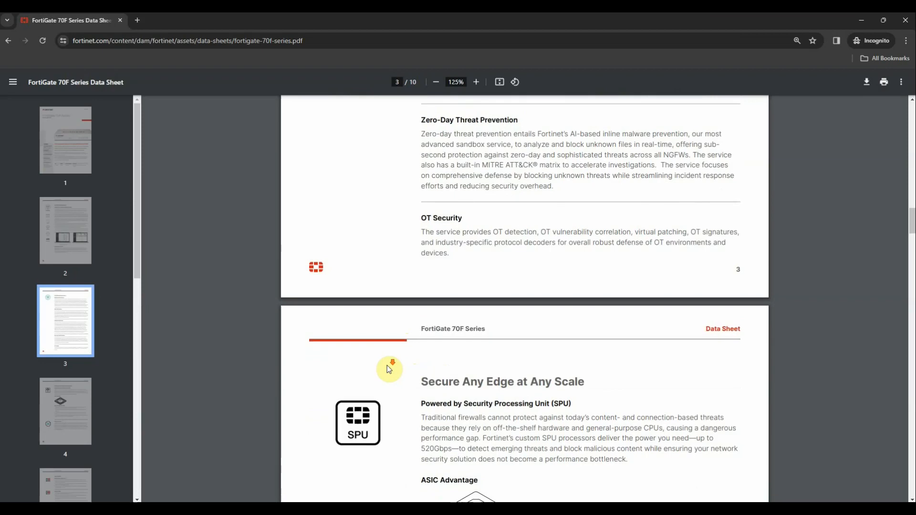
pyautogui.scroll(-3)
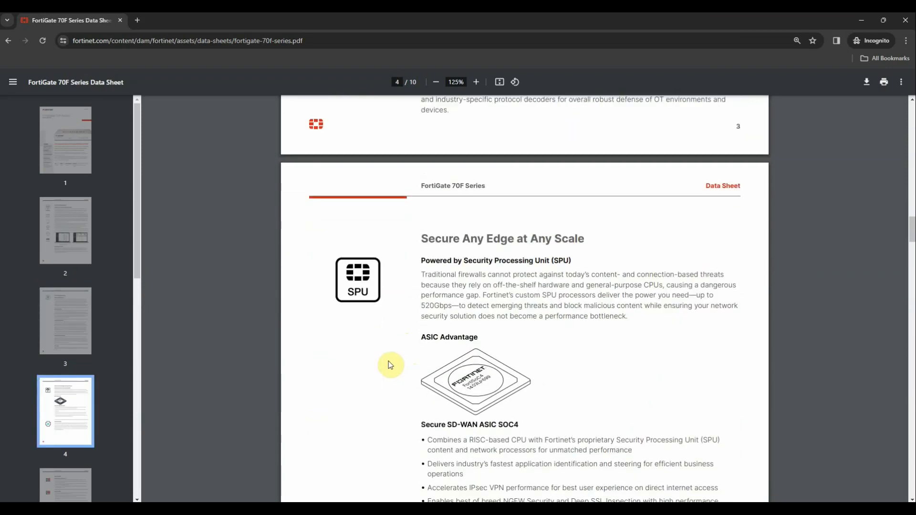
pyautogui.scroll(-3)
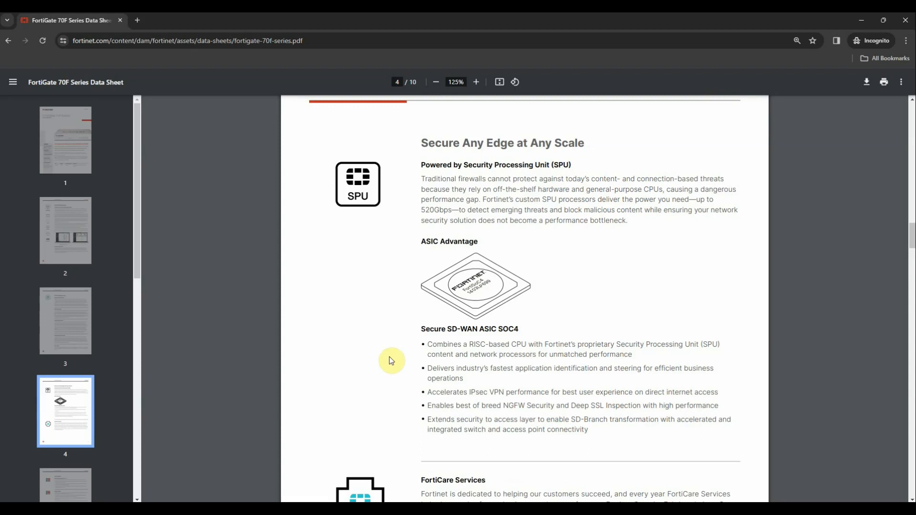
pyautogui.moveTo(396, 357)
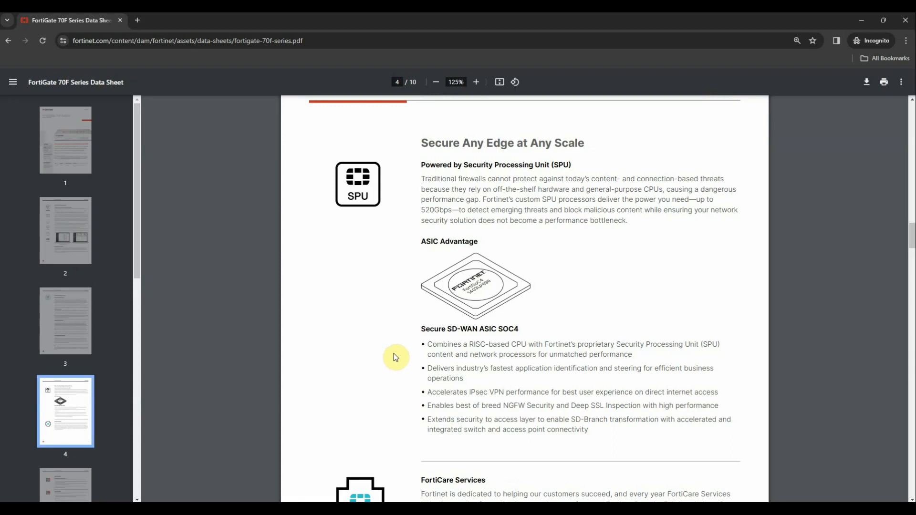
pyautogui.moveTo(373, 320)
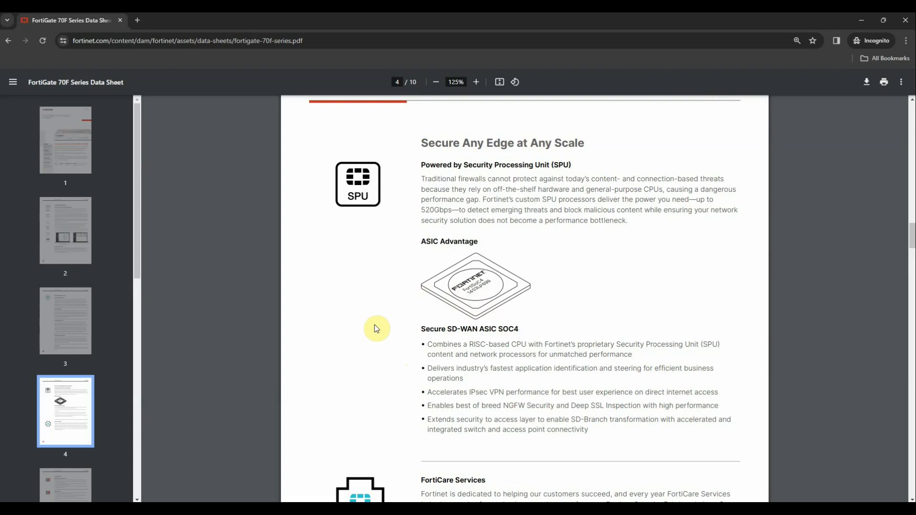
pyautogui.scroll(-3)
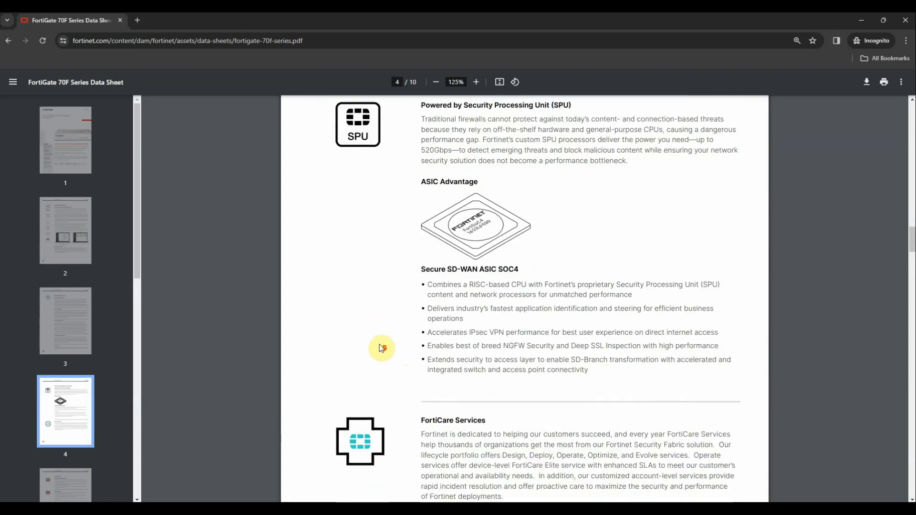
pyautogui.scroll(-3)
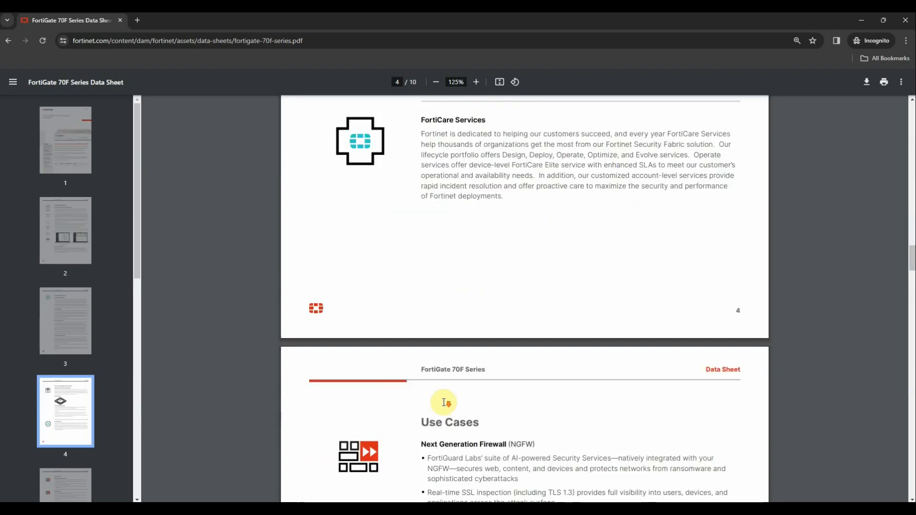
# Scroll onto page 5 and read the NGFW, Secure SD-WAN and Universal ZTNA use cases.
pyautogui.scroll(-3)
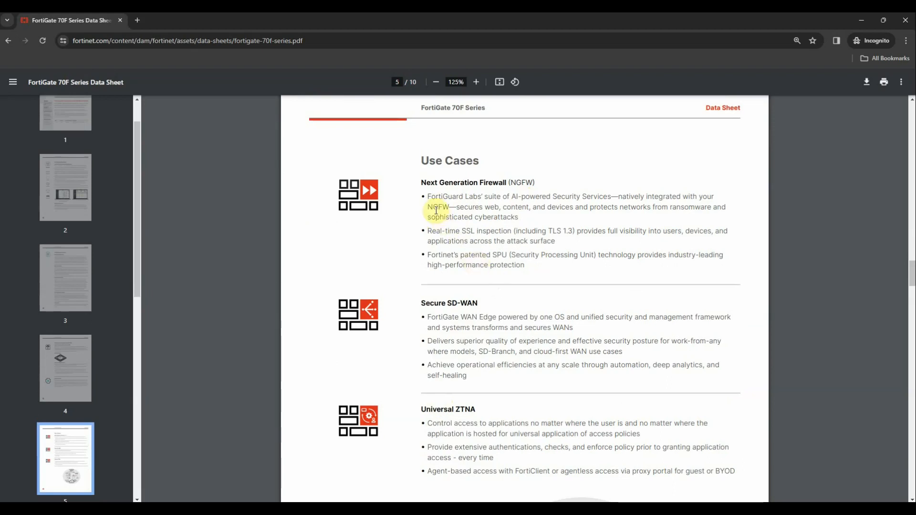
pyautogui.moveTo(467, 217)
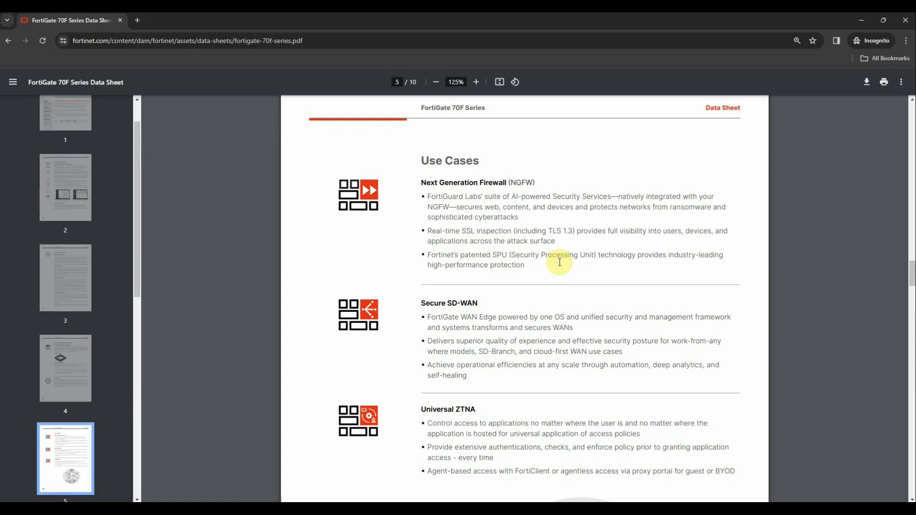
pyautogui.moveTo(552, 307)
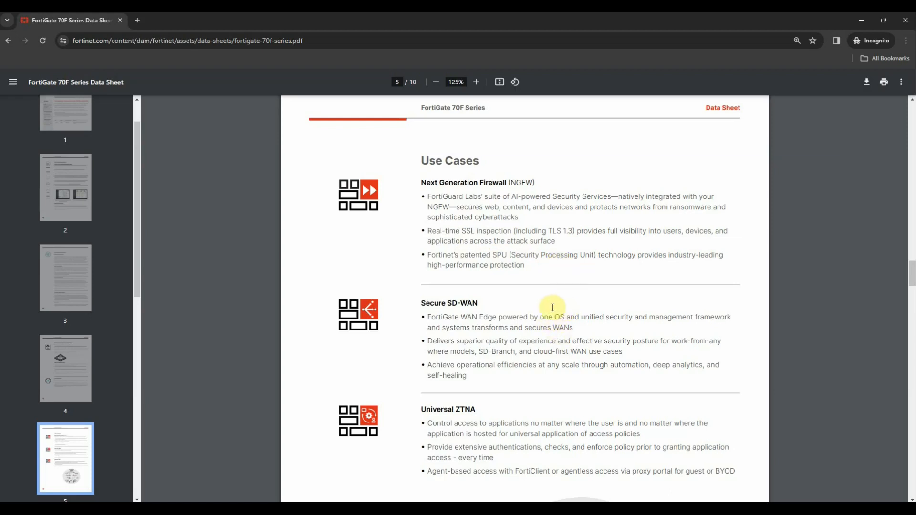
pyautogui.moveTo(534, 307)
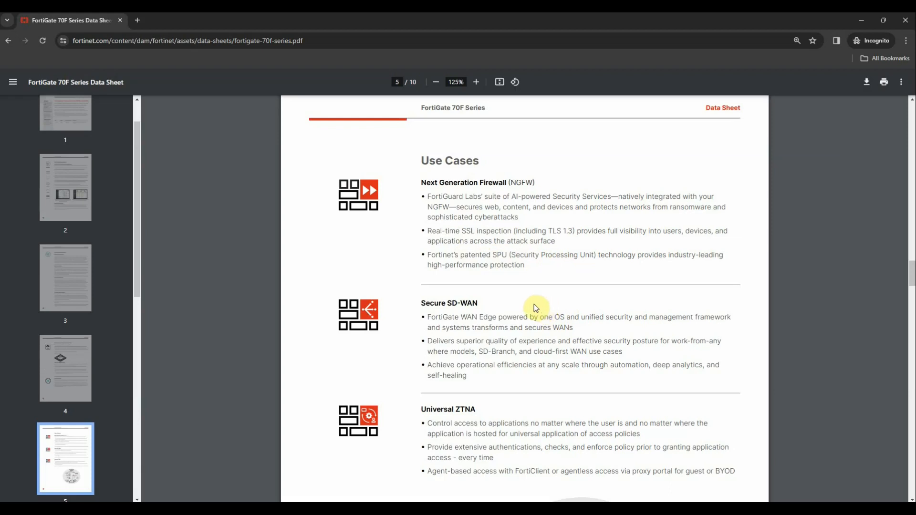
pyautogui.moveTo(531, 308)
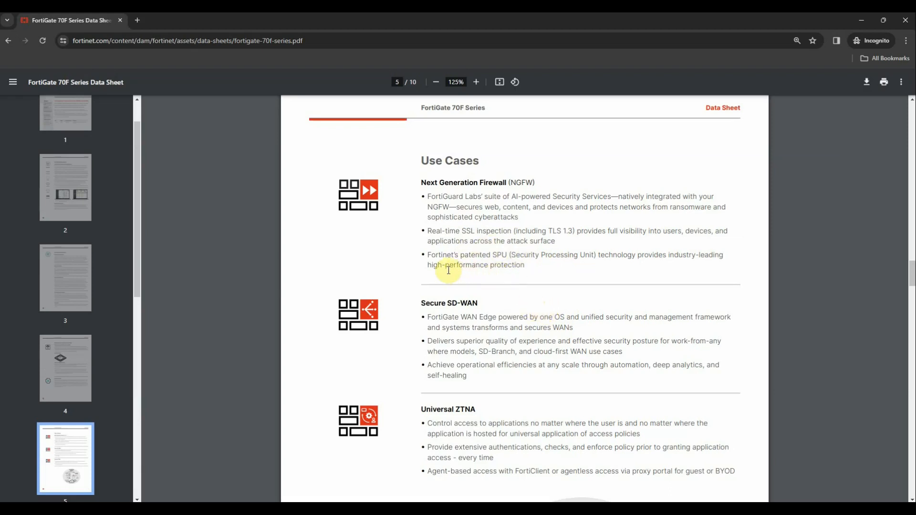
pyautogui.moveTo(592, 271)
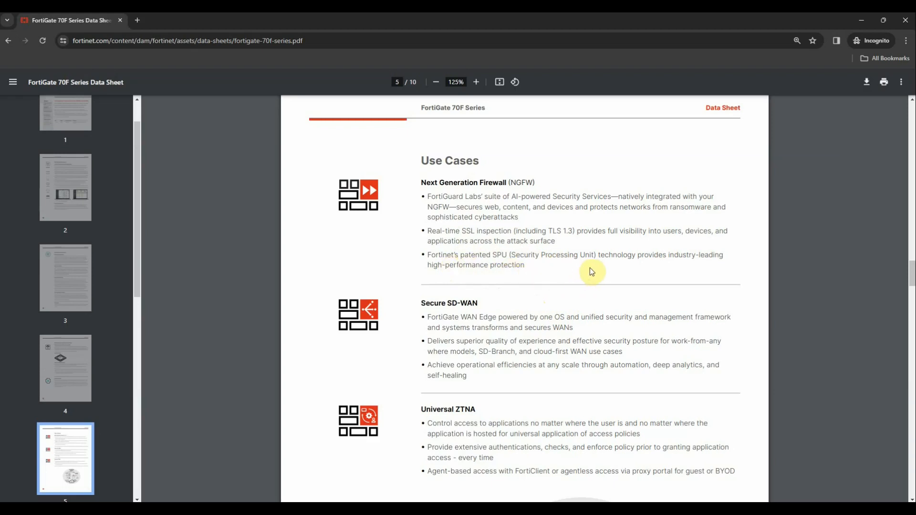
pyautogui.moveTo(521, 299)
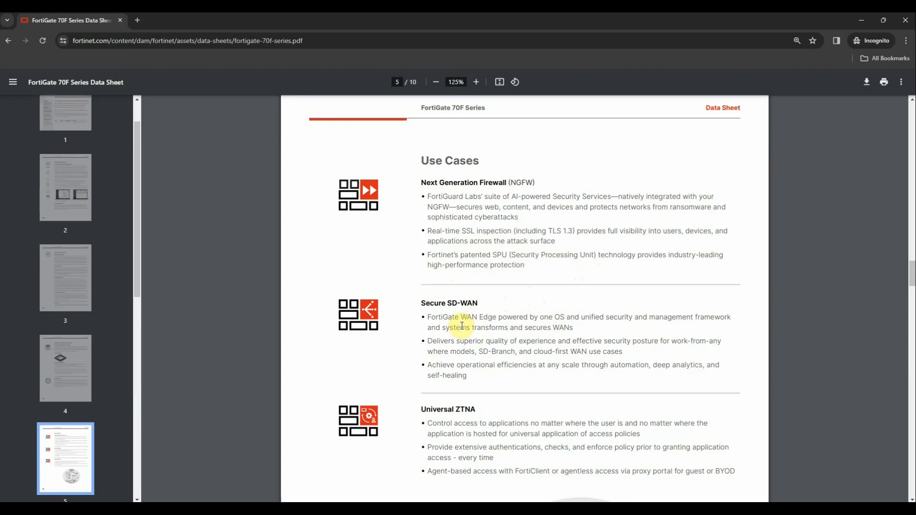
pyautogui.scroll(-3)
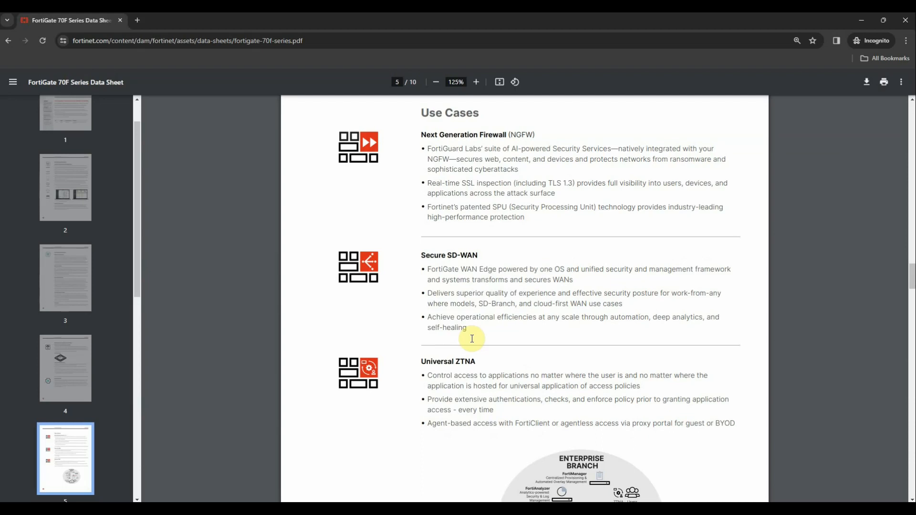
pyautogui.moveTo(487, 344)
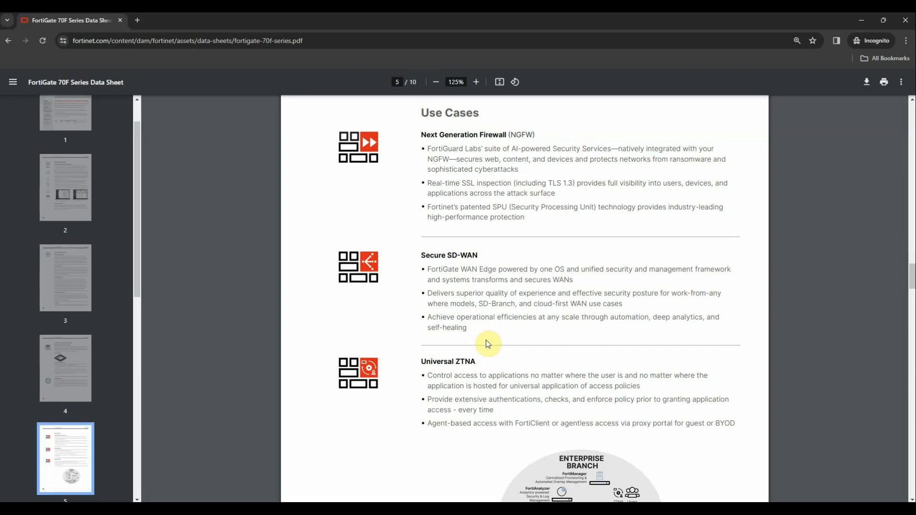
pyautogui.moveTo(491, 333)
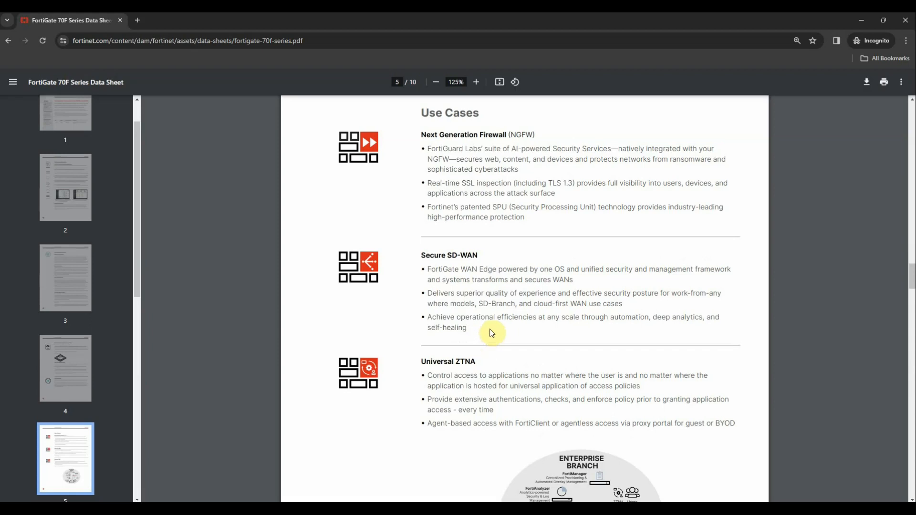
pyautogui.moveTo(510, 355)
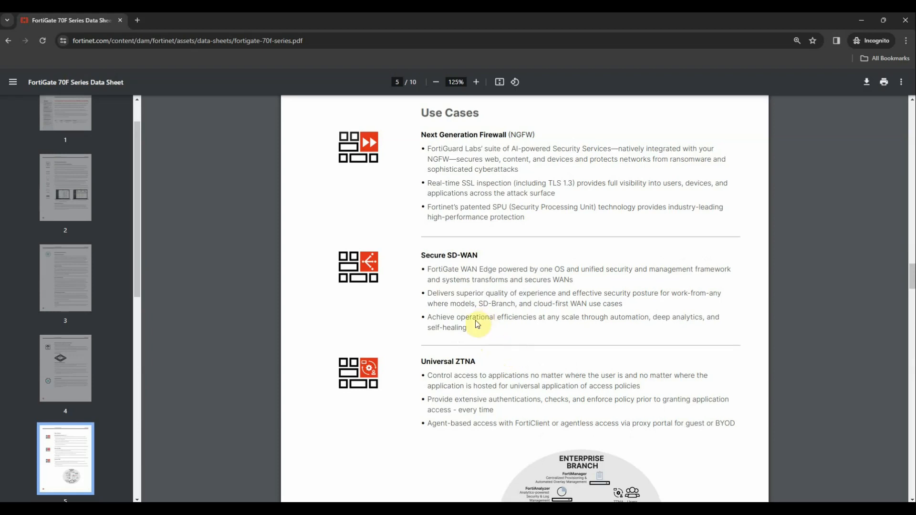
pyautogui.moveTo(501, 302)
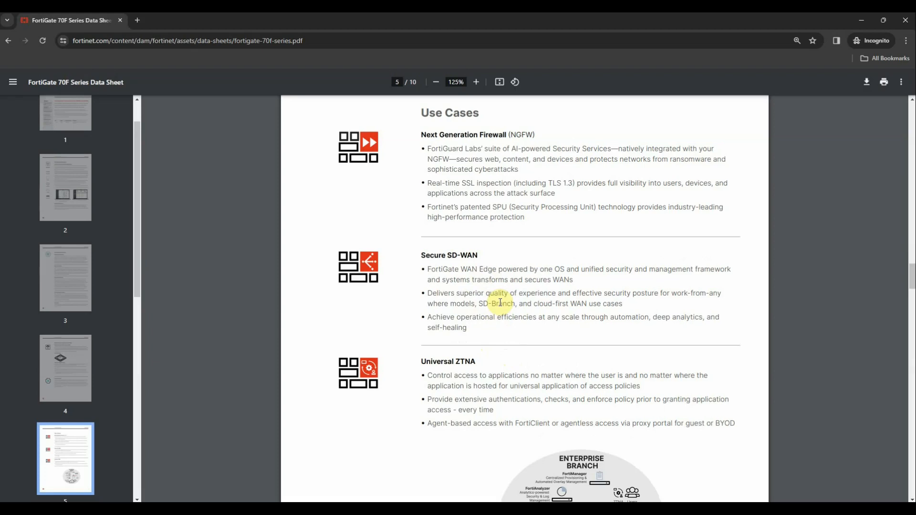
pyautogui.scroll(-3)
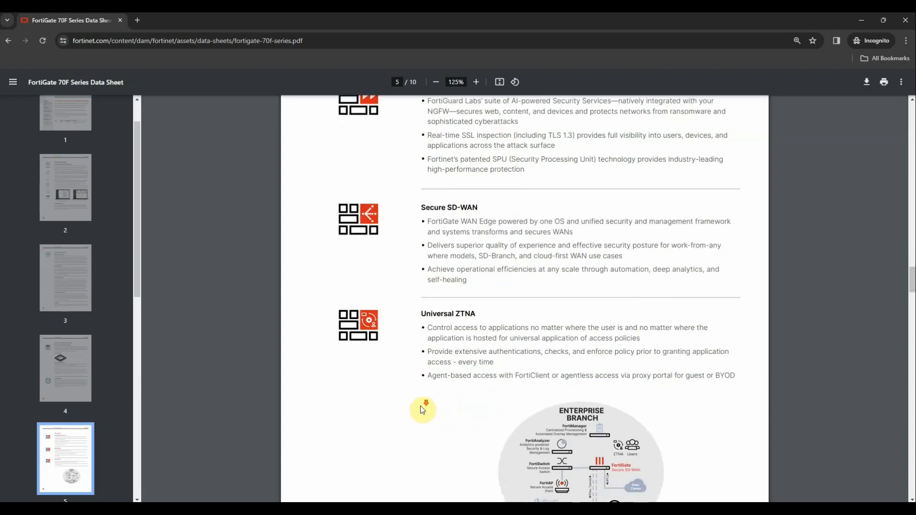
# Scroll past the Enterprise Branch diagram to page 6's FortiGate 70F/71F Hardware heading.
pyautogui.scroll(-3)
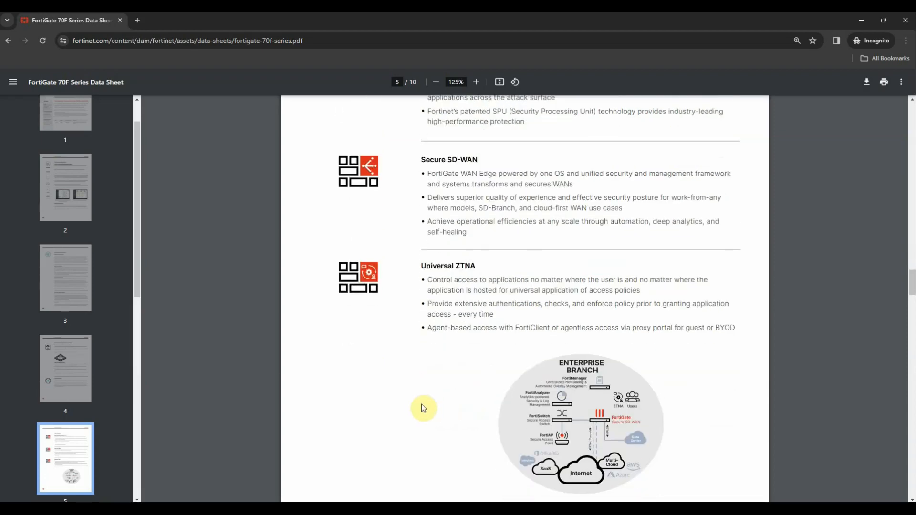
pyautogui.moveTo(447, 400)
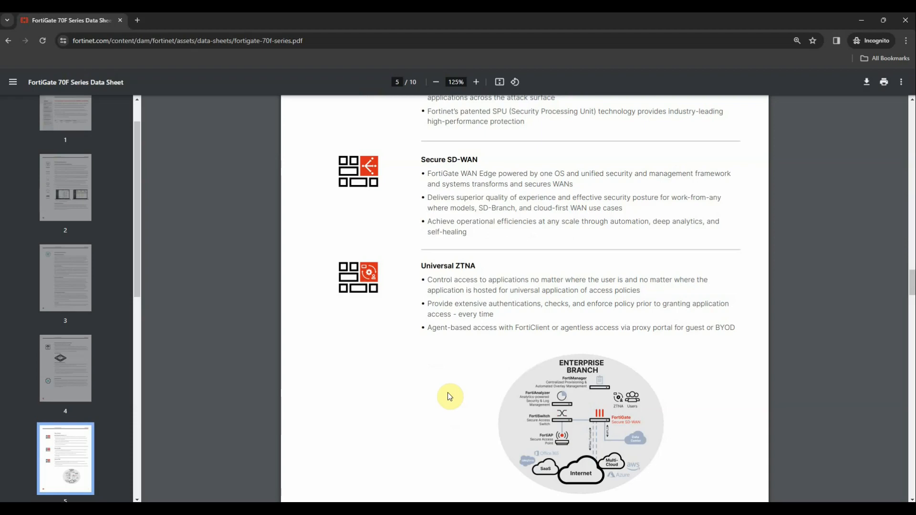
pyautogui.scroll(-3)
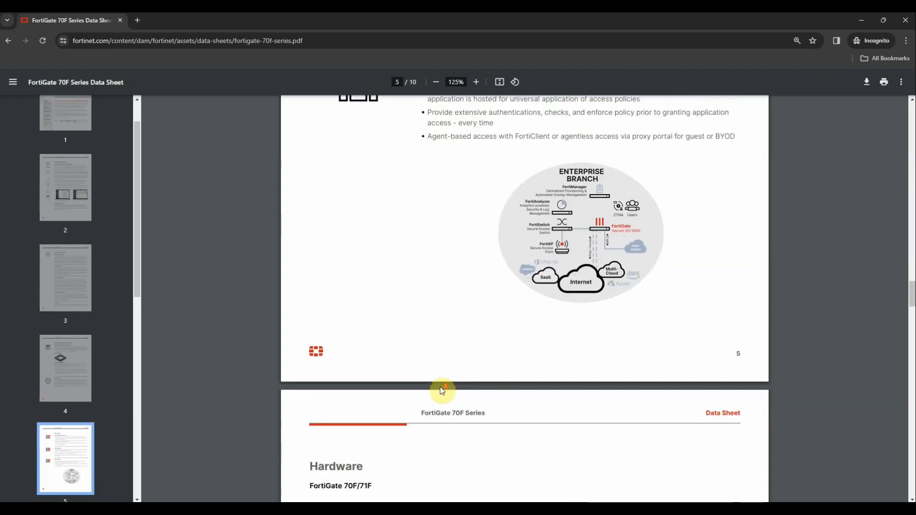
# Scroll through page 6's 70F/71F interfaces and features to page 7's Specifications tables.
pyautogui.scroll(-3)
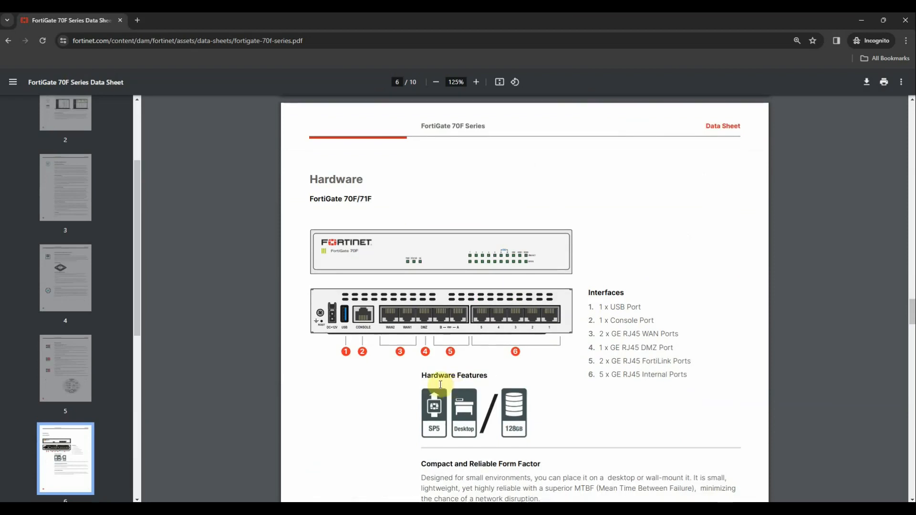
pyautogui.scroll(-3)
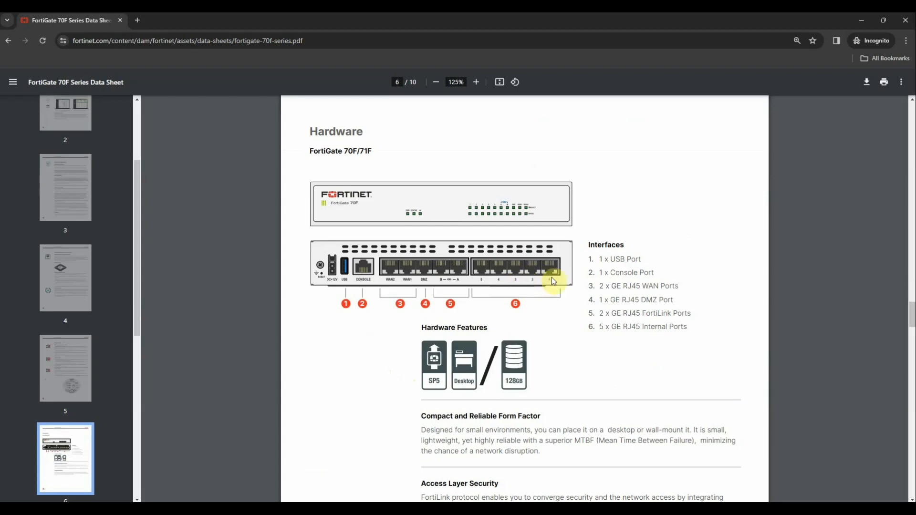
pyautogui.moveTo(520, 290)
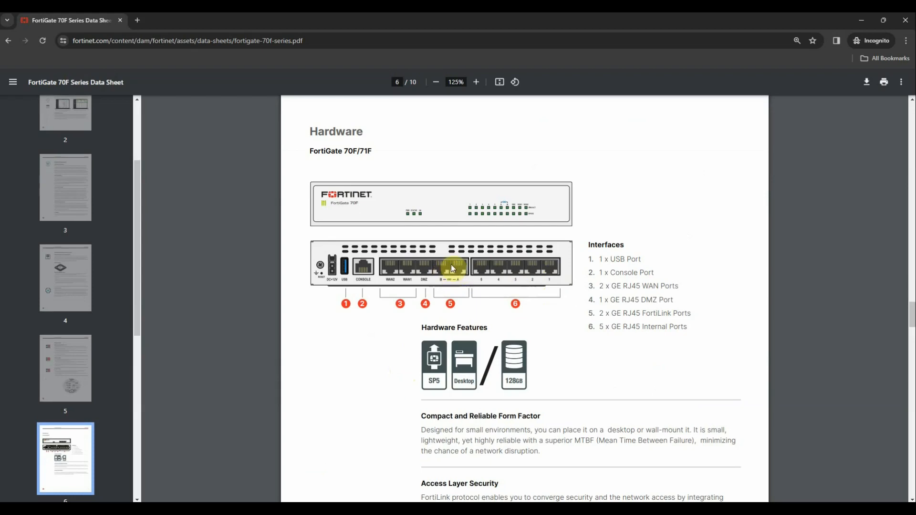
pyautogui.moveTo(444, 271)
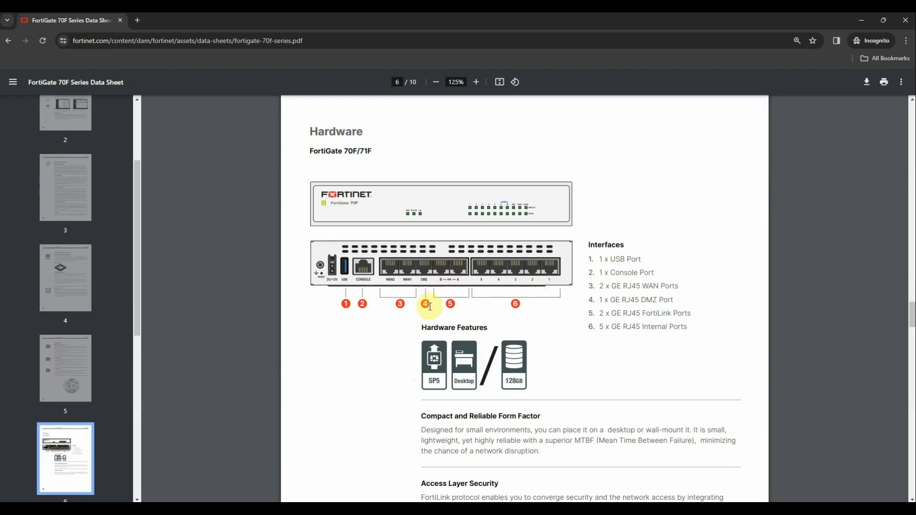
pyautogui.moveTo(403, 283)
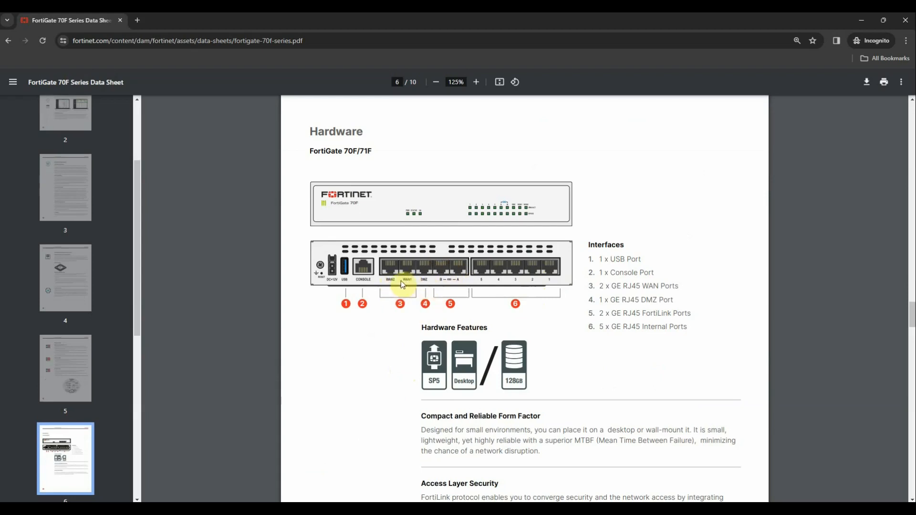
pyautogui.moveTo(350, 320)
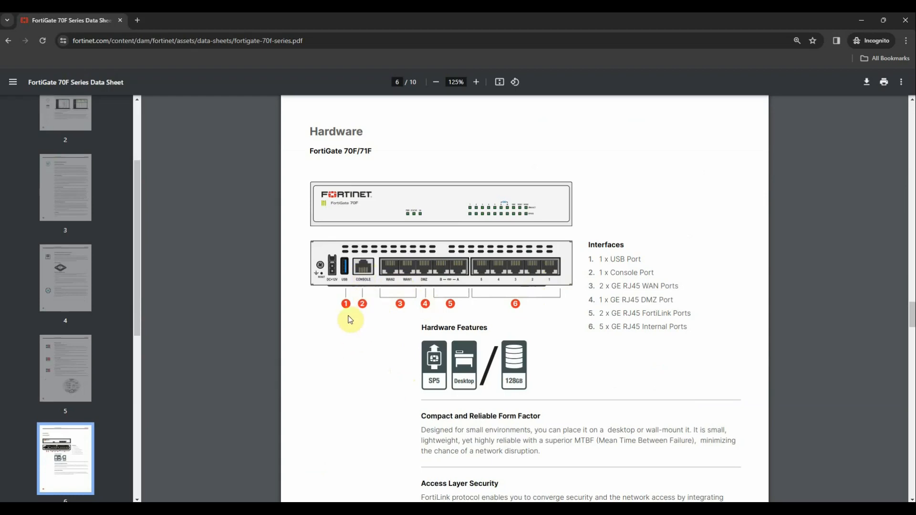
pyautogui.moveTo(373, 339)
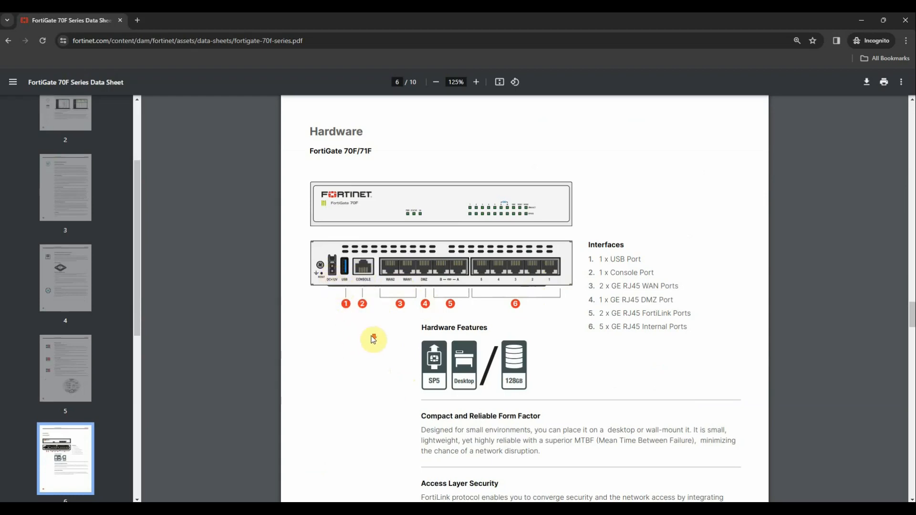
pyautogui.scroll(-3)
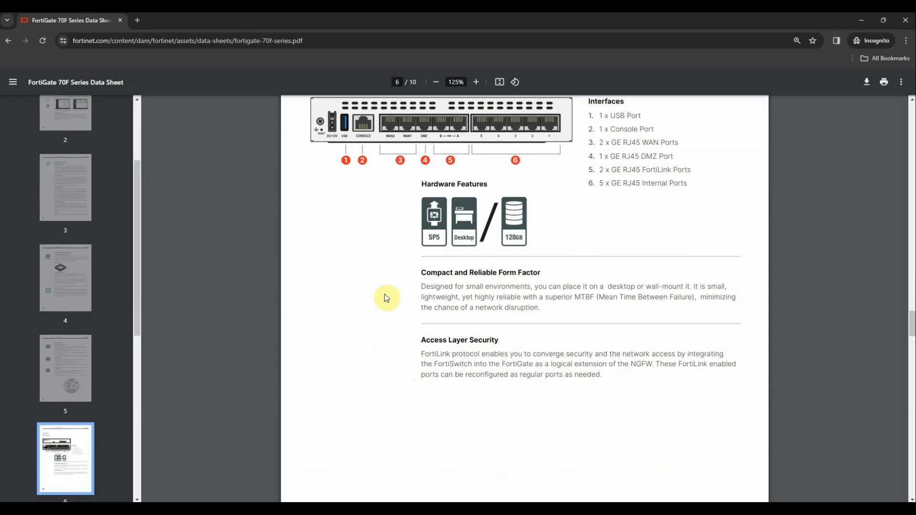
pyautogui.scroll(-3)
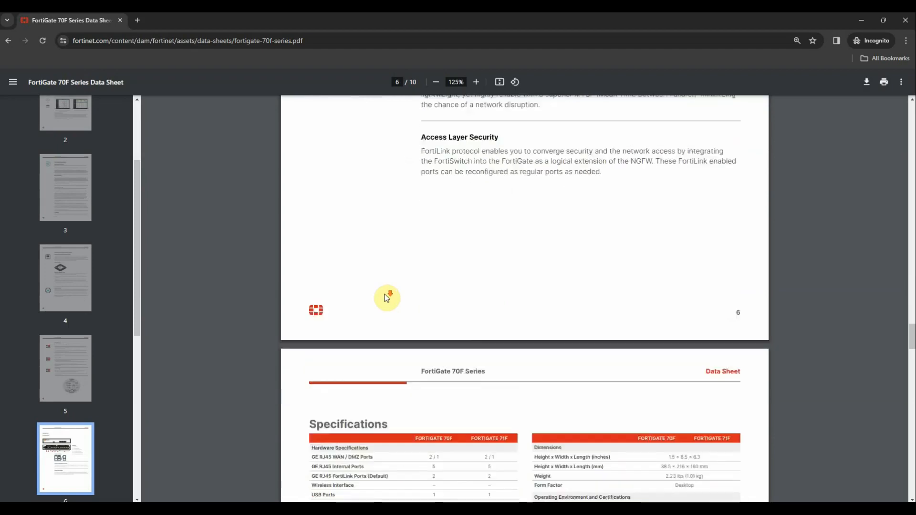
pyautogui.scroll(-3)
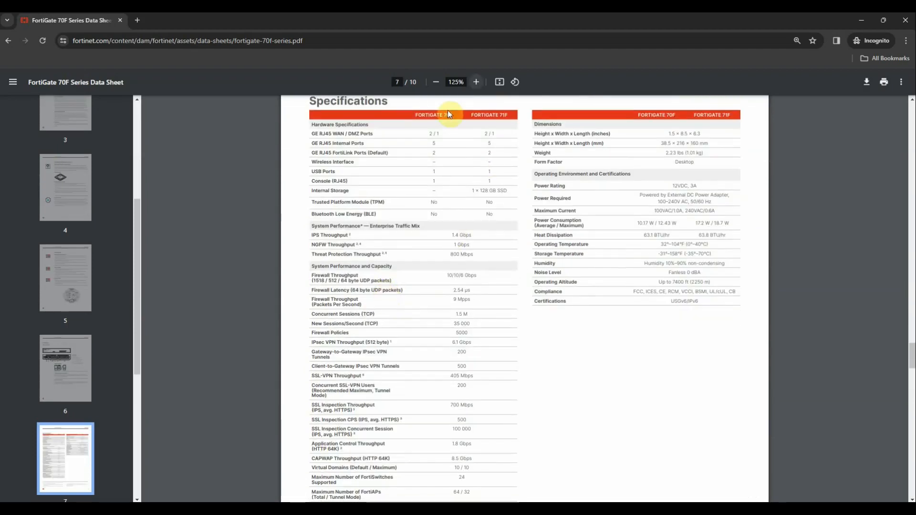
# Zoom the PDF from 125% to 150% and scroll the Specifications down to Virtual Domains.
pyautogui.click(476, 82)
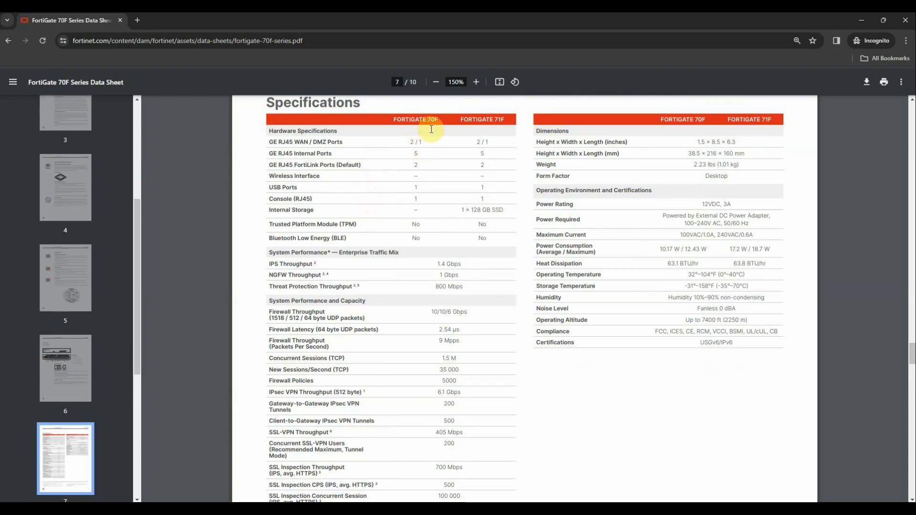
pyautogui.moveTo(489, 147)
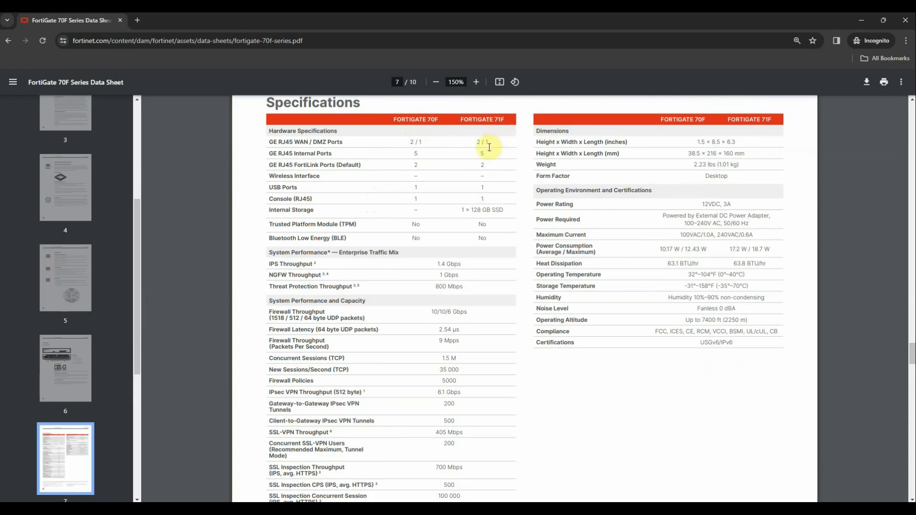
pyautogui.moveTo(461, 185)
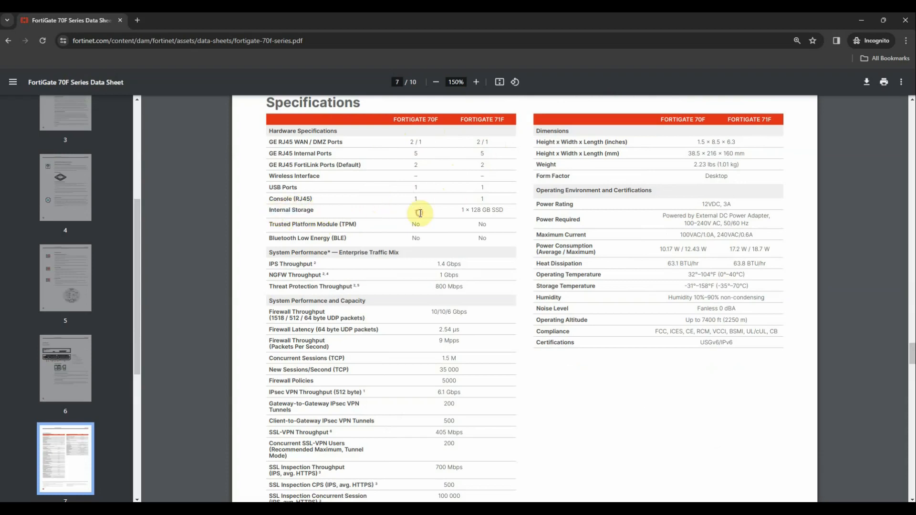
pyautogui.moveTo(463, 214)
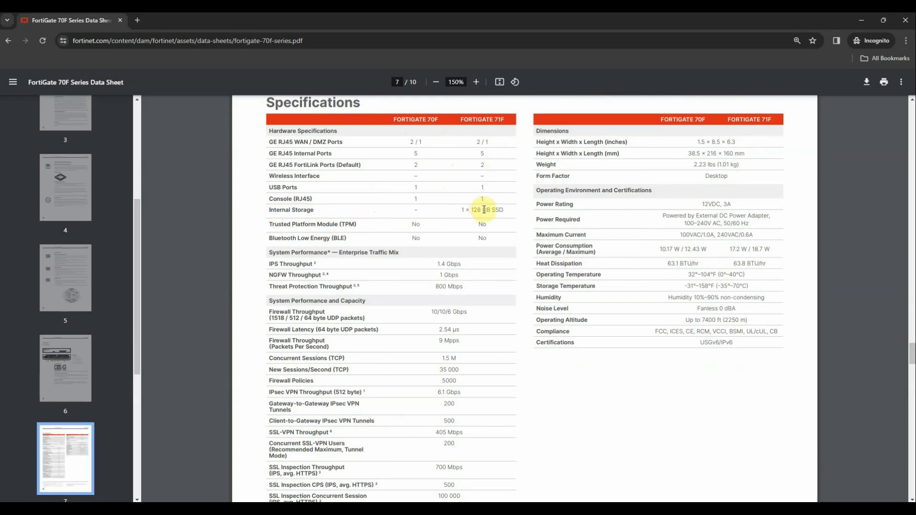
pyautogui.moveTo(458, 197)
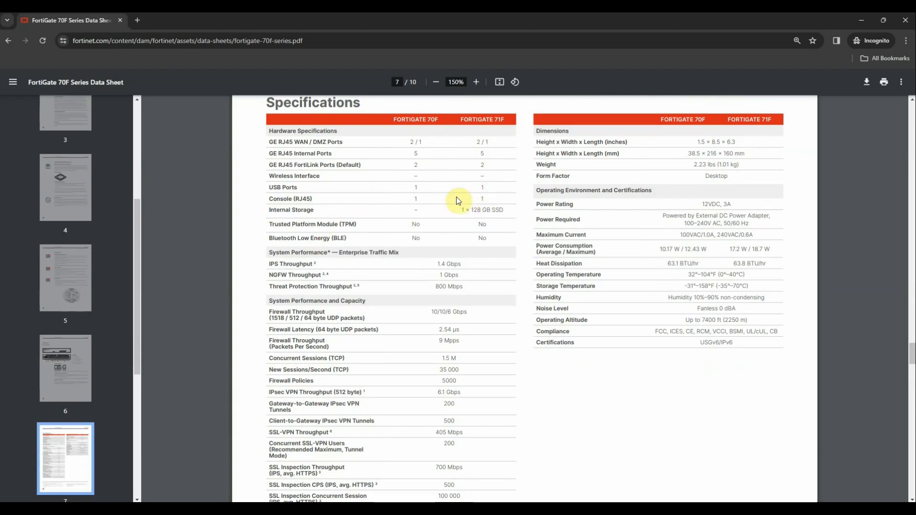
pyautogui.moveTo(445, 203)
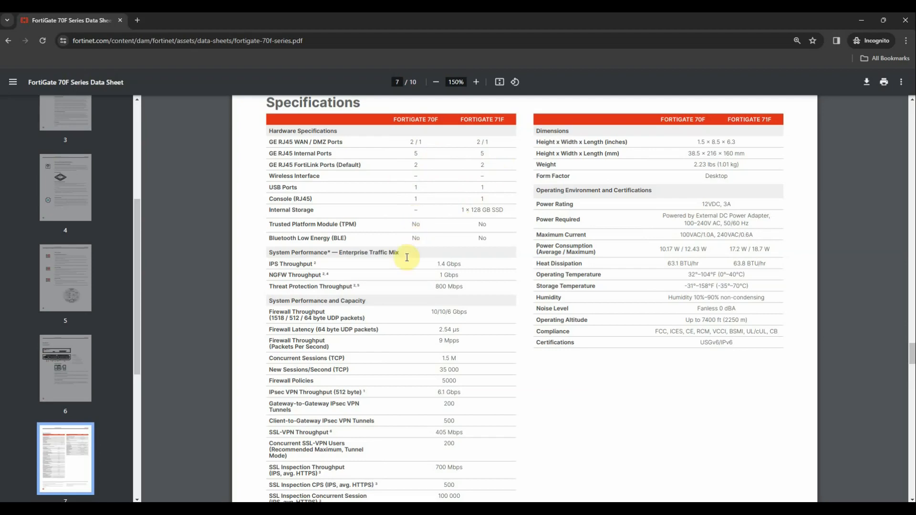
pyautogui.scroll(-3)
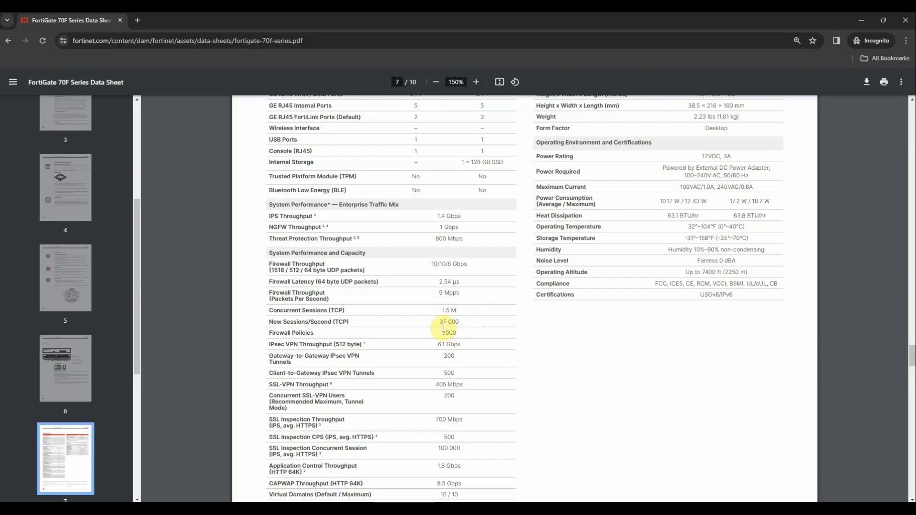
# Scroll through page 7's System Performance table down to High Availability Configurations.
pyautogui.scroll(-3)
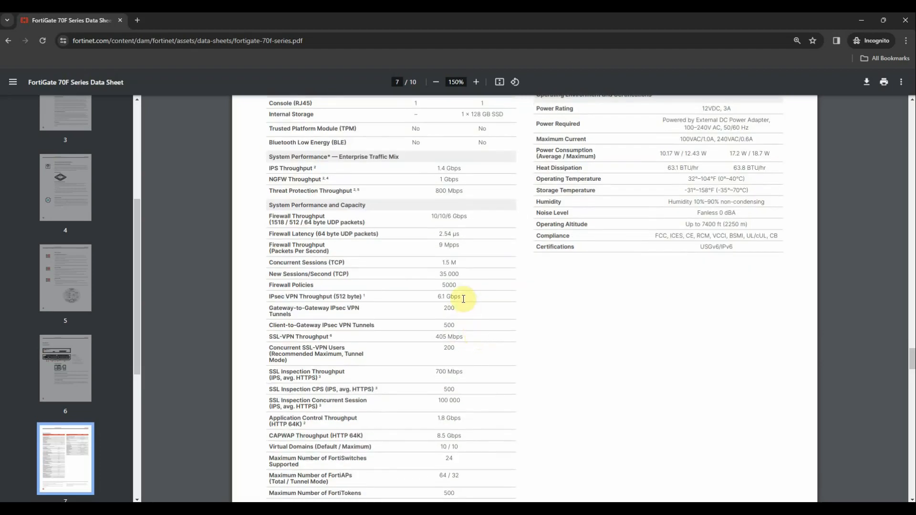
pyautogui.moveTo(474, 303)
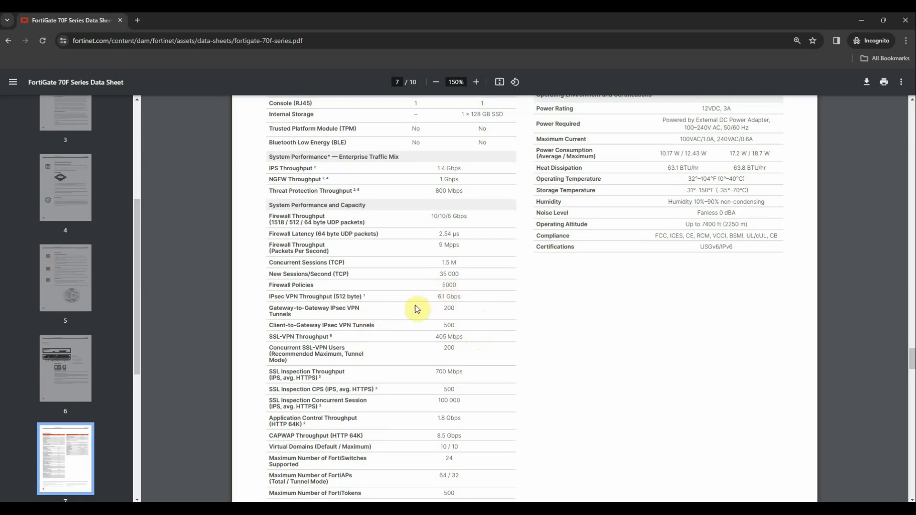
pyautogui.doubleClick(315, 296)
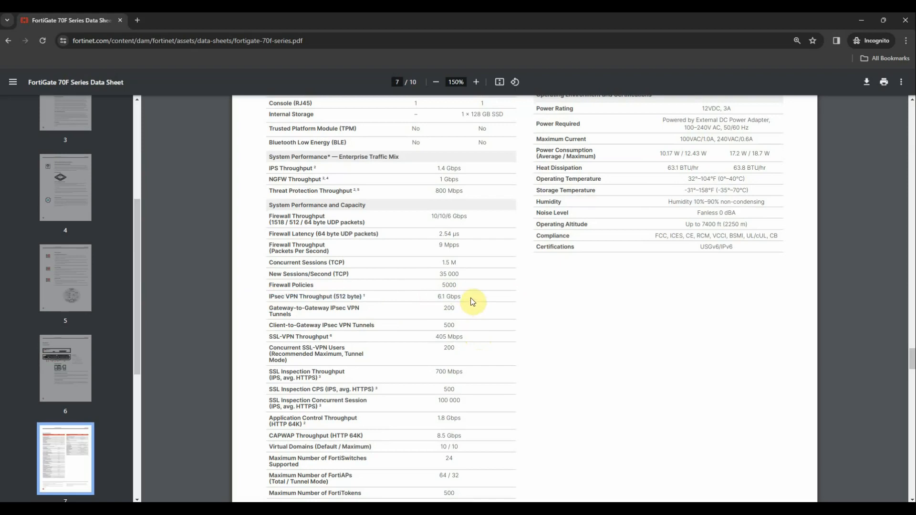
pyautogui.moveTo(435, 305)
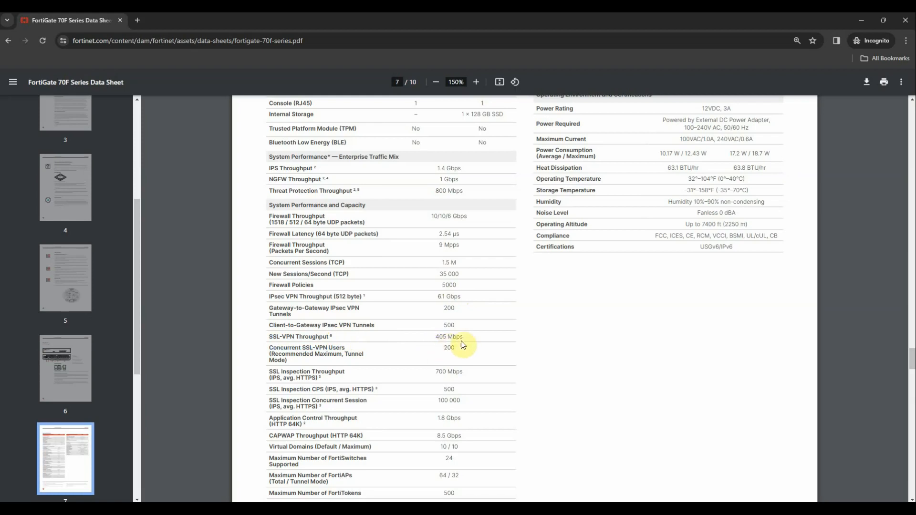
pyautogui.scroll(-3)
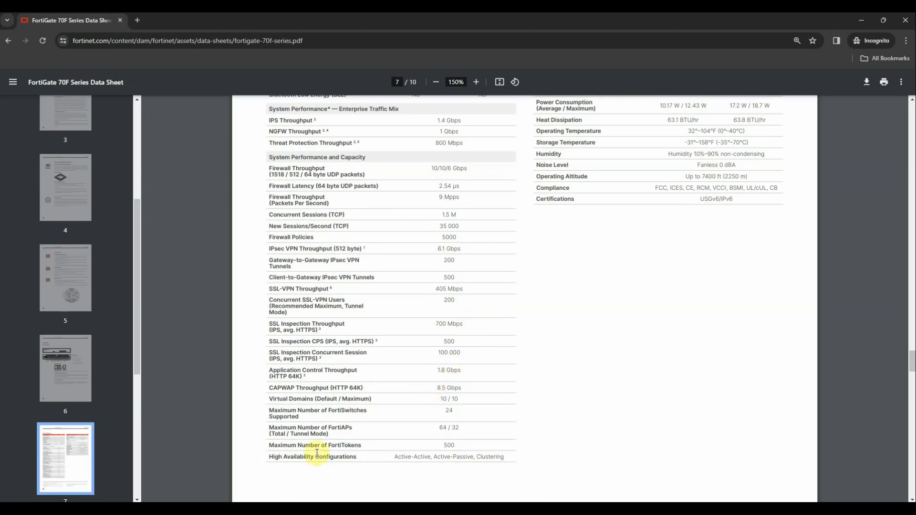
pyautogui.moveTo(396, 467)
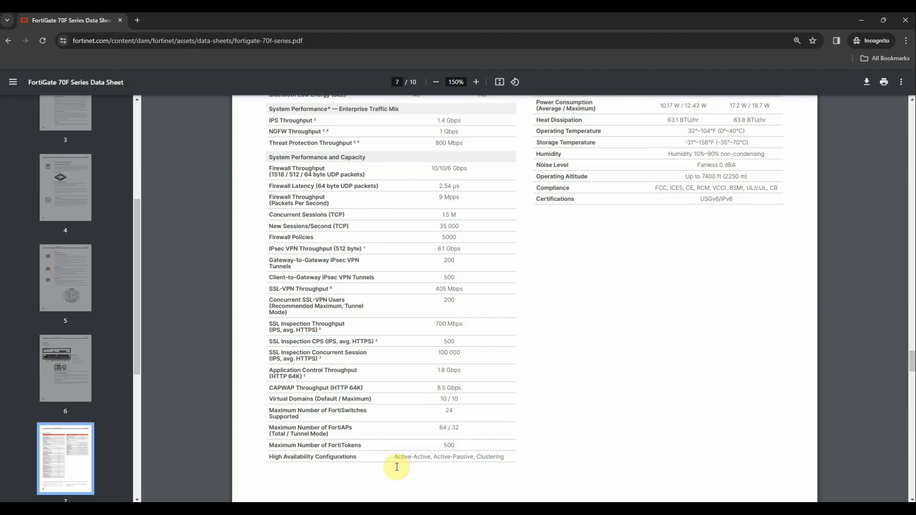
pyautogui.moveTo(466, 460)
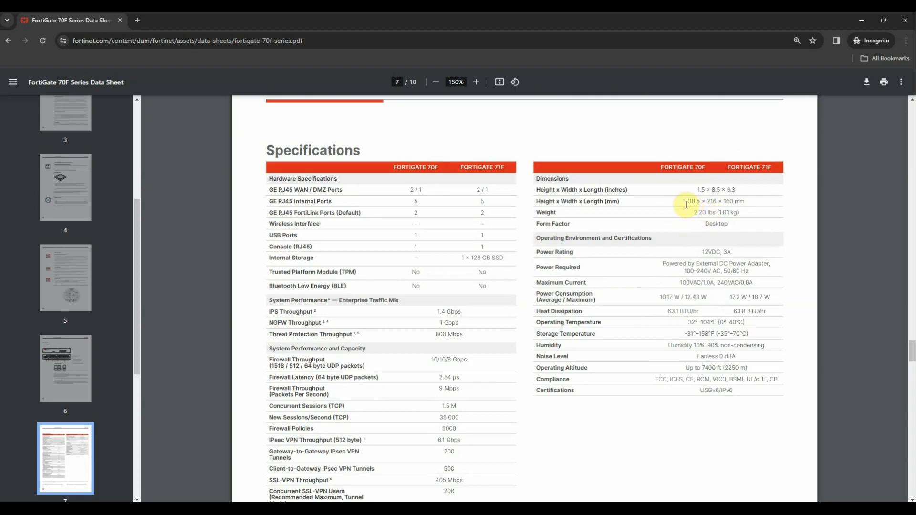
pyautogui.moveTo(689, 197)
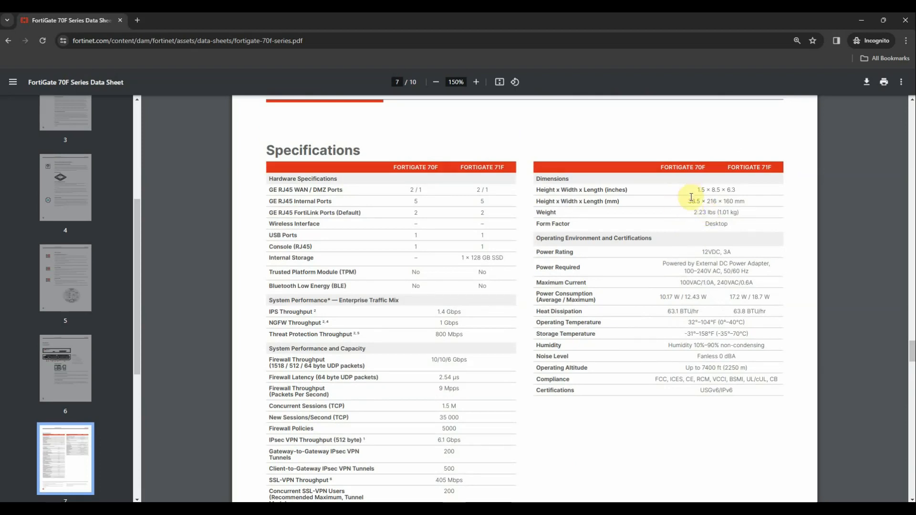
pyautogui.moveTo(721, 228)
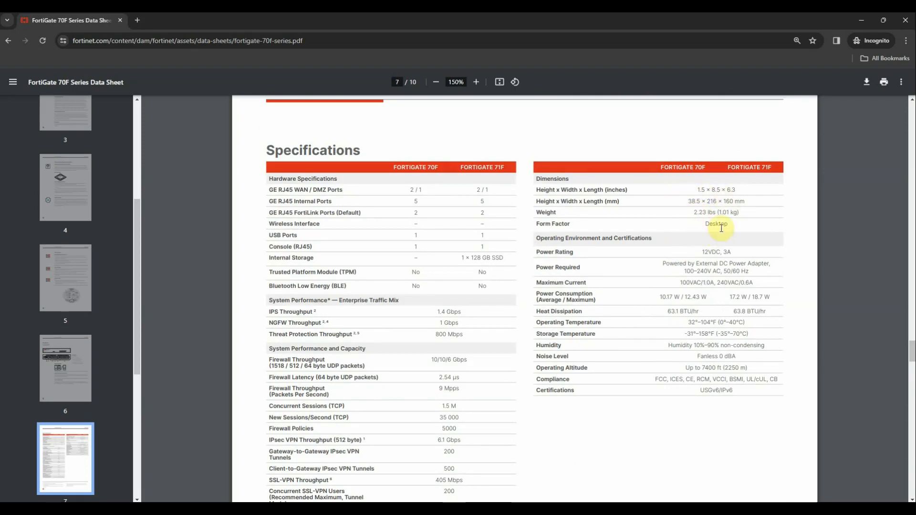
pyautogui.moveTo(741, 219)
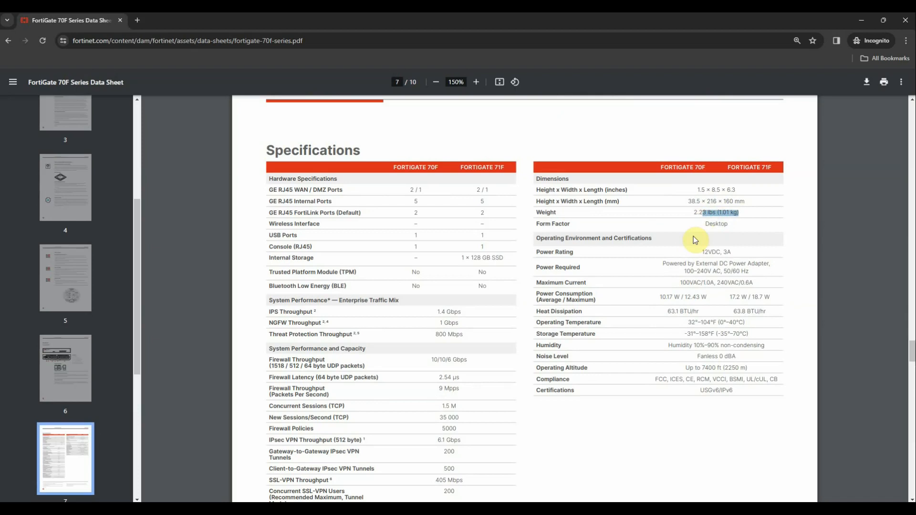
pyautogui.moveTo(644, 291)
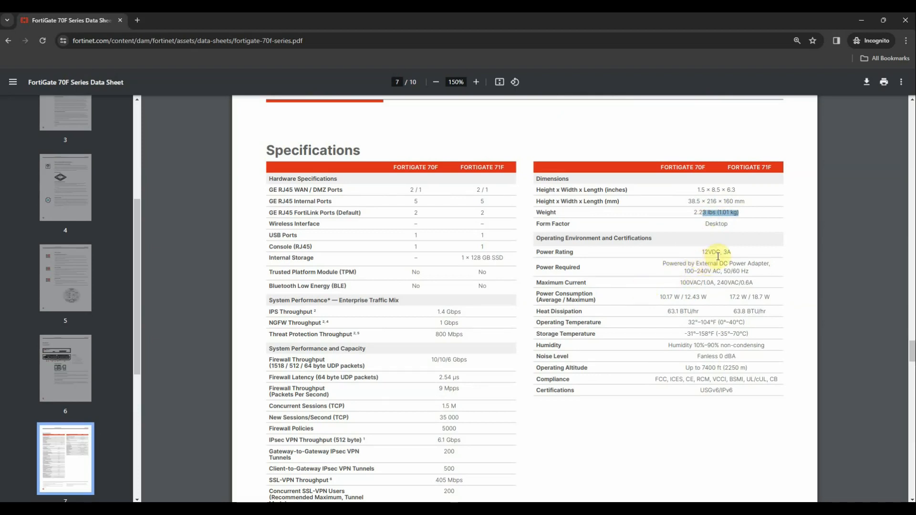
pyautogui.moveTo(650, 293)
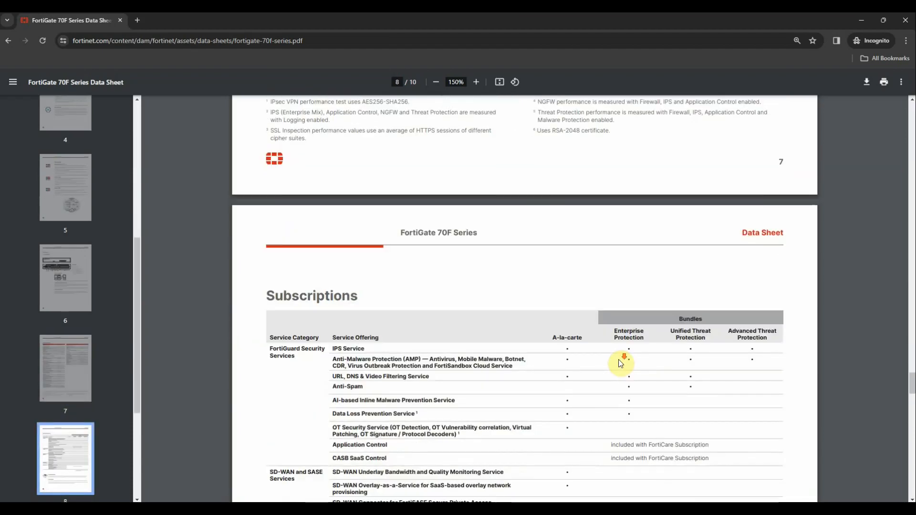
pyautogui.scroll(-3)
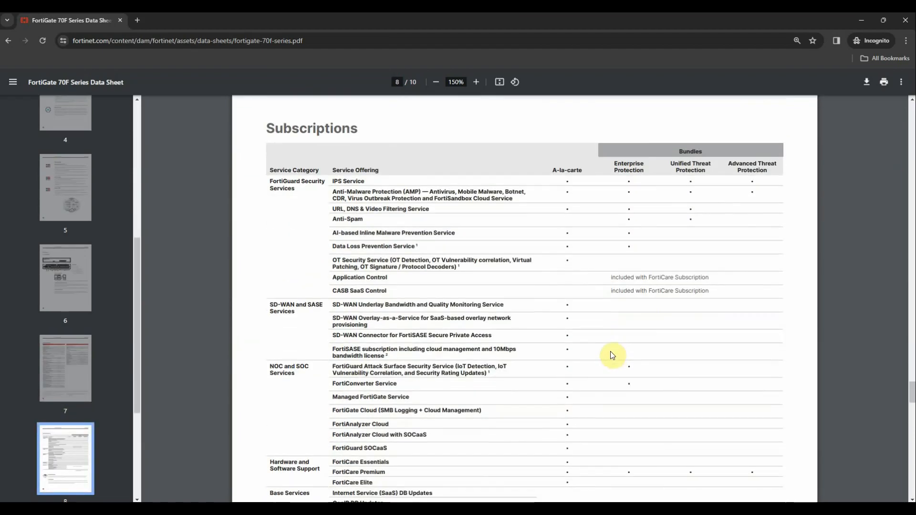
pyautogui.scroll(-3)
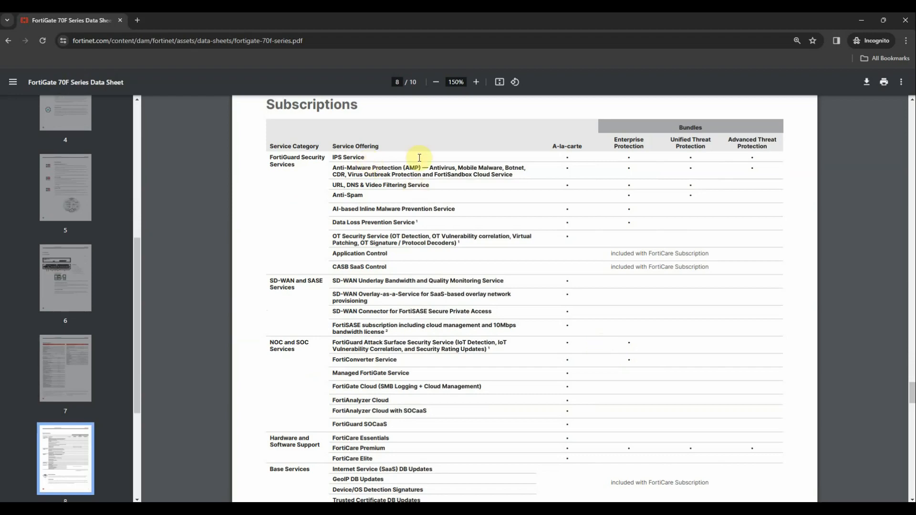
pyautogui.moveTo(393, 202)
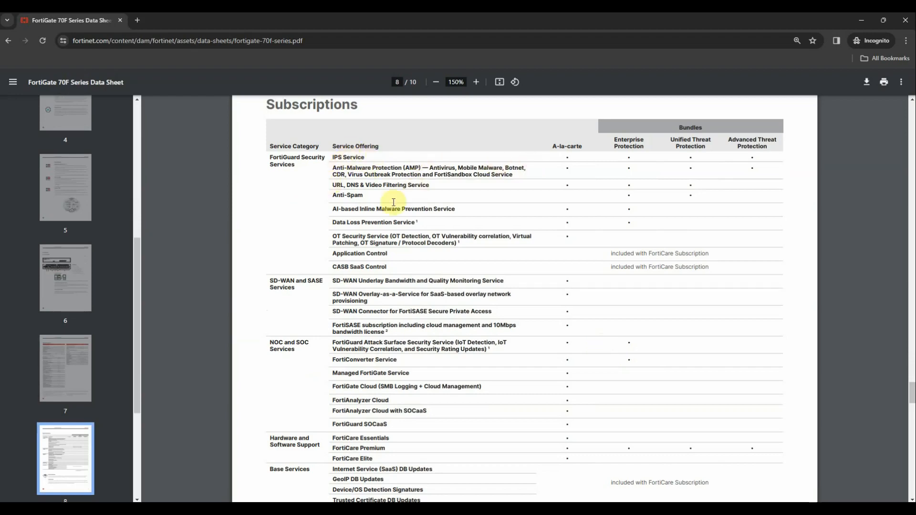
pyautogui.moveTo(526, 207)
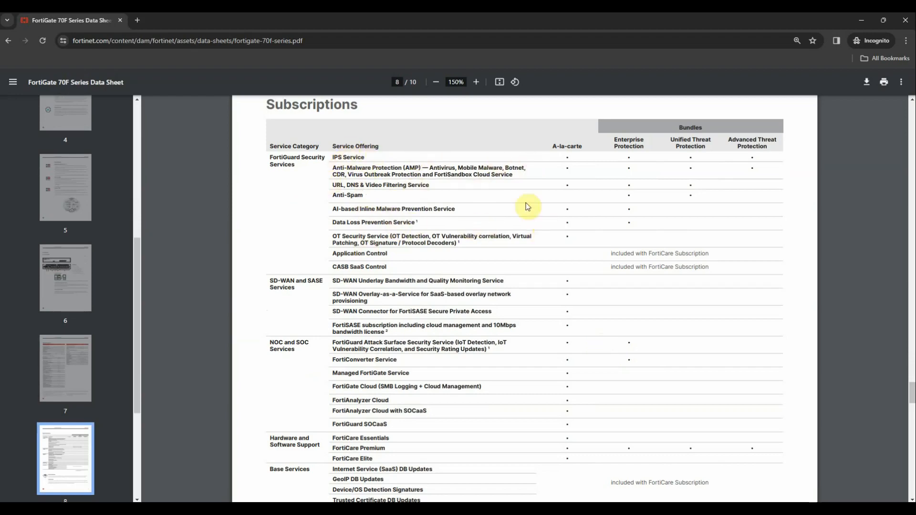
pyautogui.moveTo(565, 172)
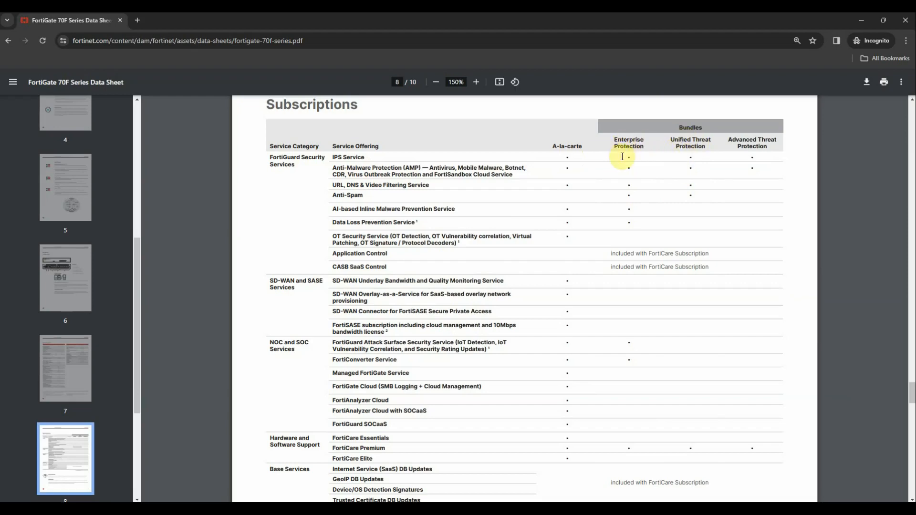
pyautogui.moveTo(682, 179)
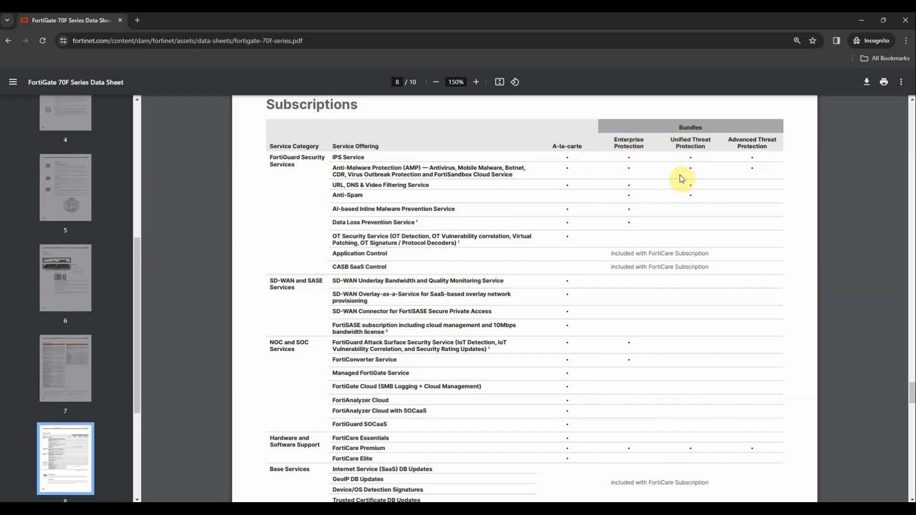
pyautogui.moveTo(650, 190)
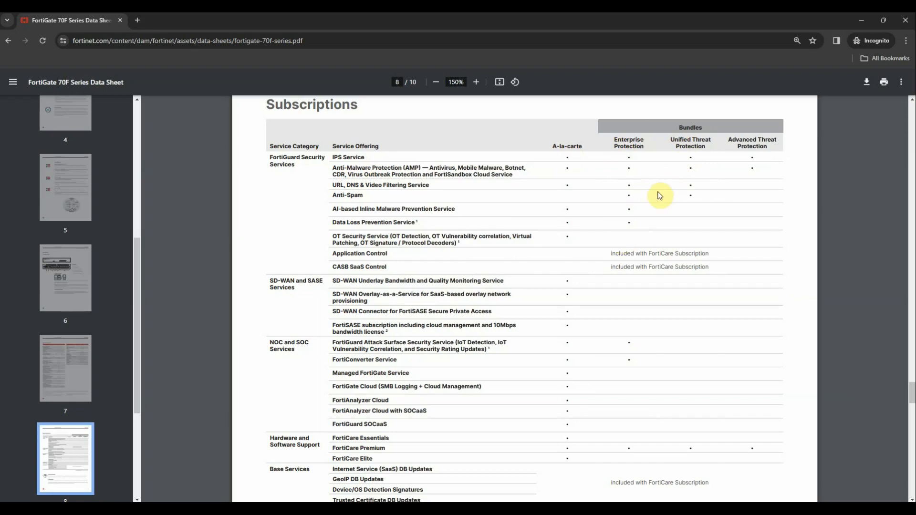
pyautogui.moveTo(641, 166)
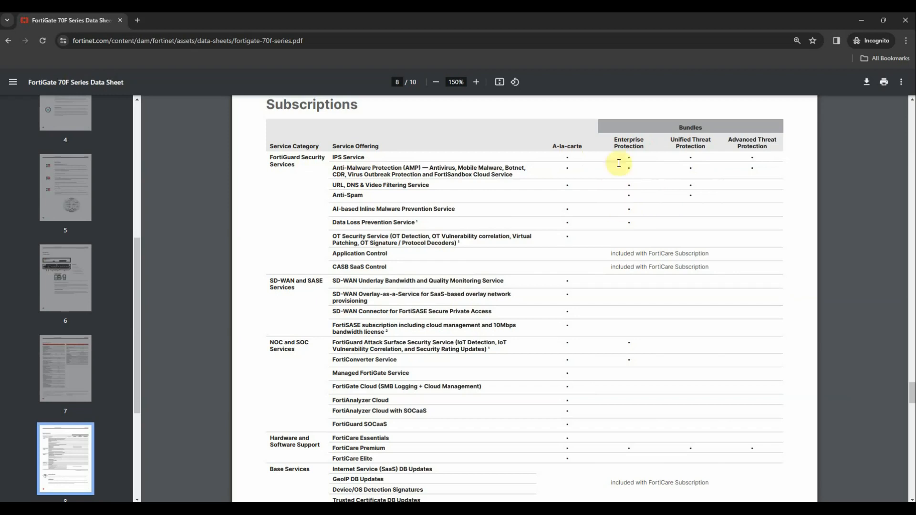
pyautogui.moveTo(647, 187)
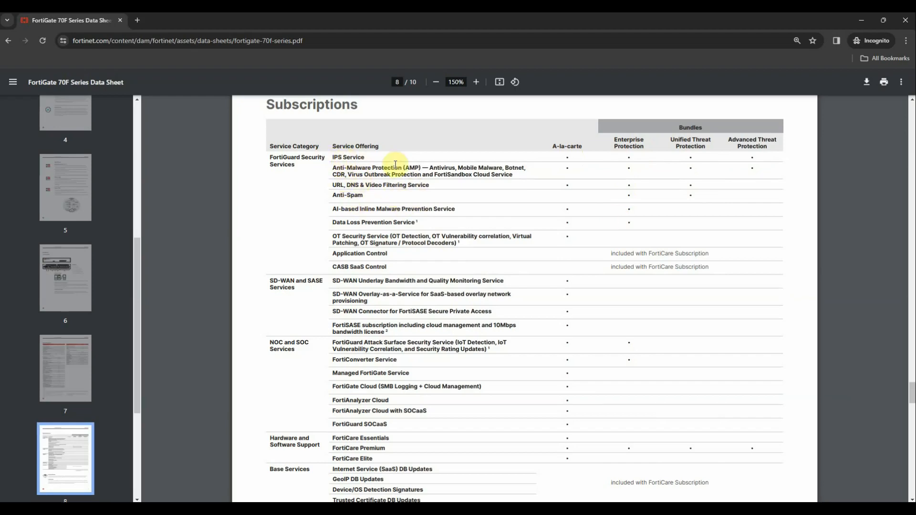
pyautogui.moveTo(395, 167); pyautogui.dragTo(336, 185)
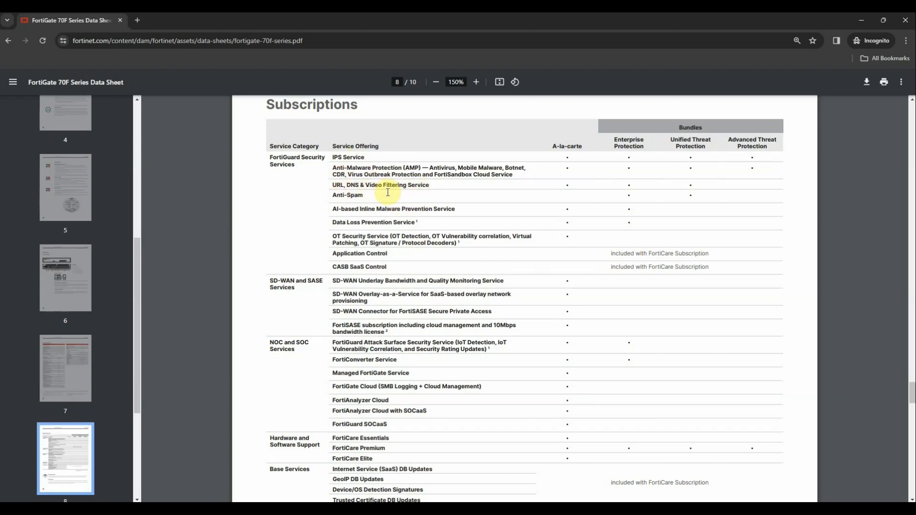
pyautogui.moveTo(707, 195)
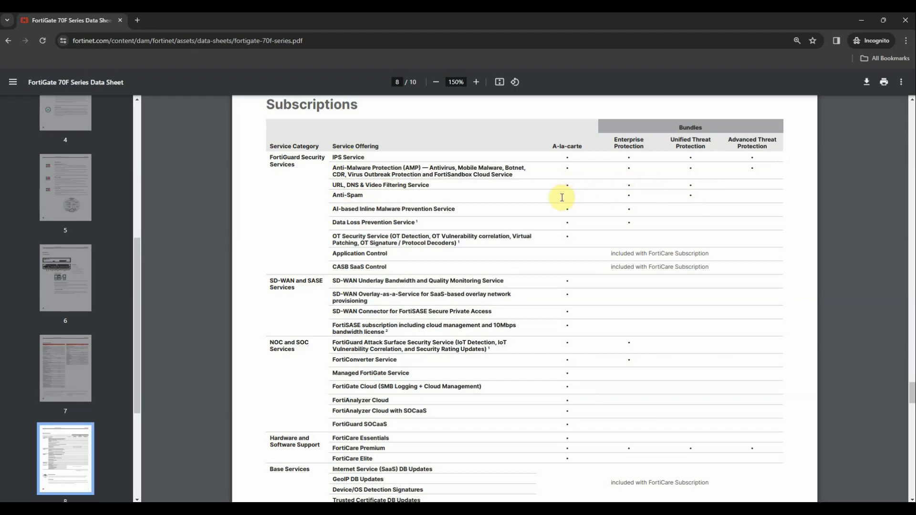
pyautogui.moveTo(402, 220)
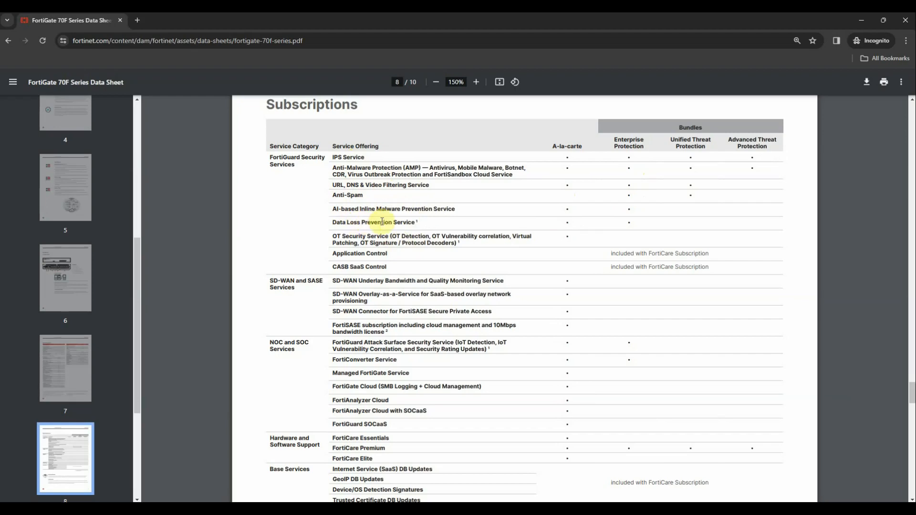
pyautogui.moveTo(447, 228)
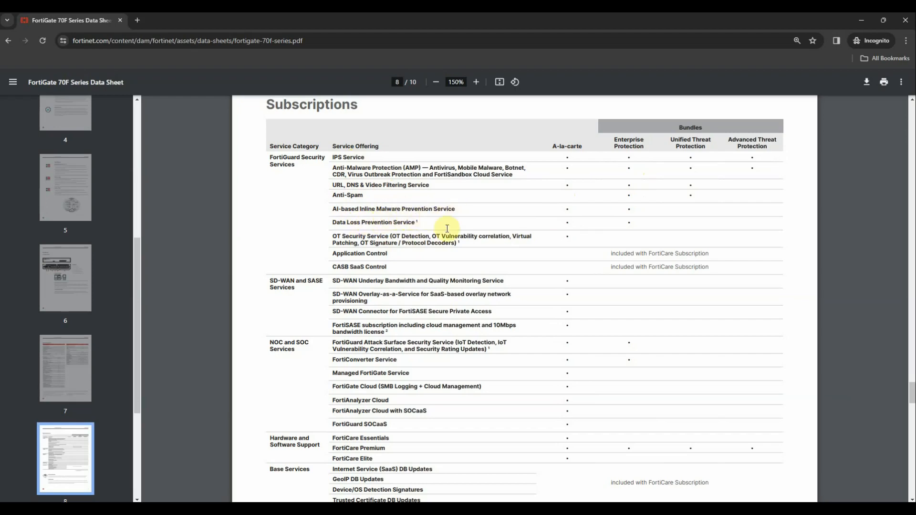
pyautogui.moveTo(431, 260)
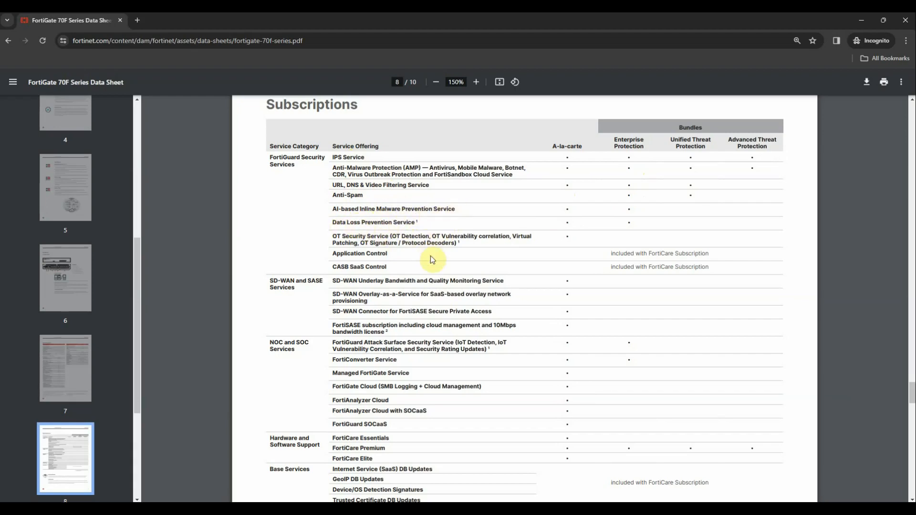
# Scroll down to show Base Services and the two footnotes of the page 8 Subscriptions table.
pyautogui.scroll(-3)
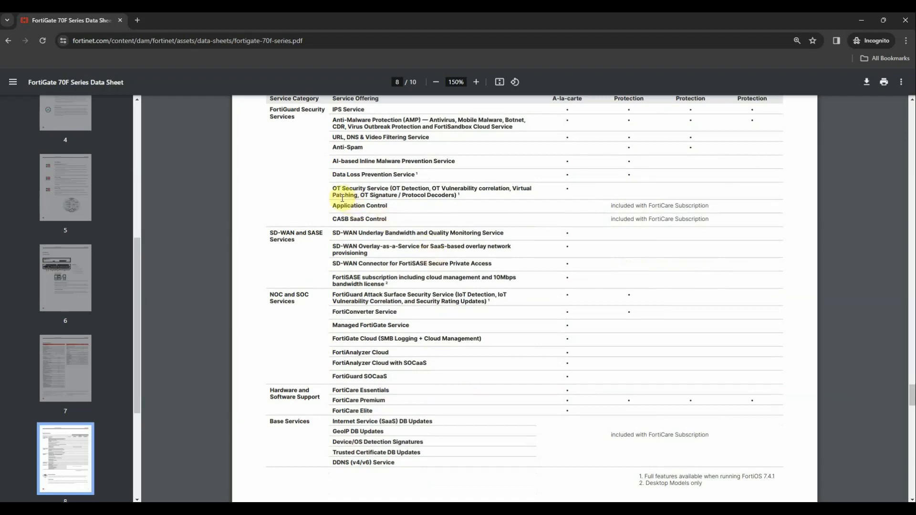
pyautogui.scroll(-3)
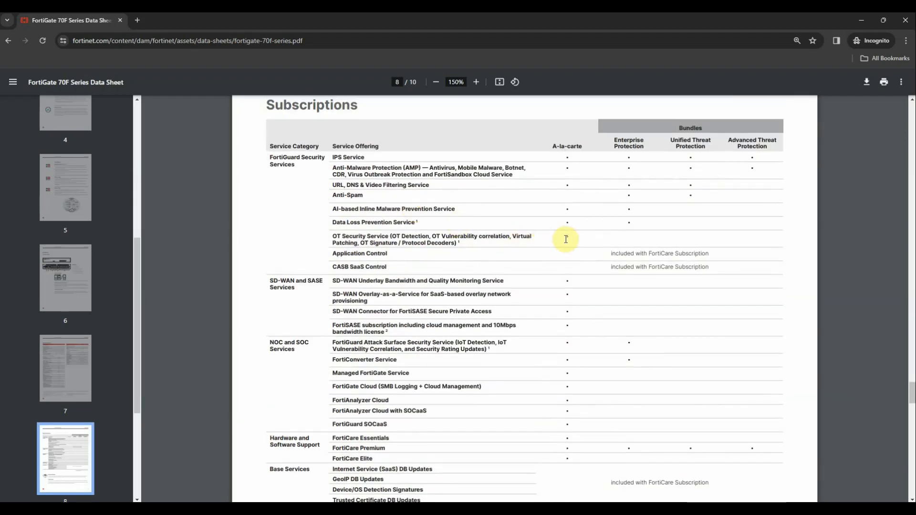
pyautogui.moveTo(508, 272)
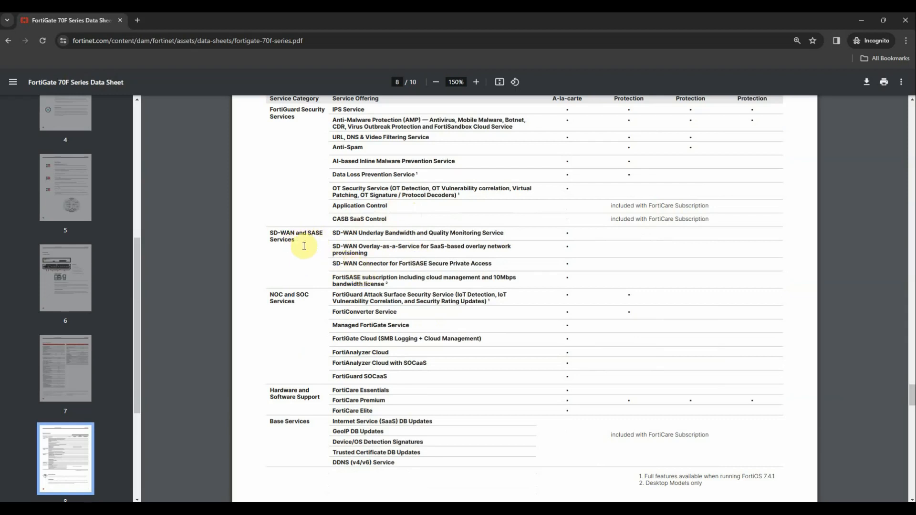
pyautogui.moveTo(555, 222)
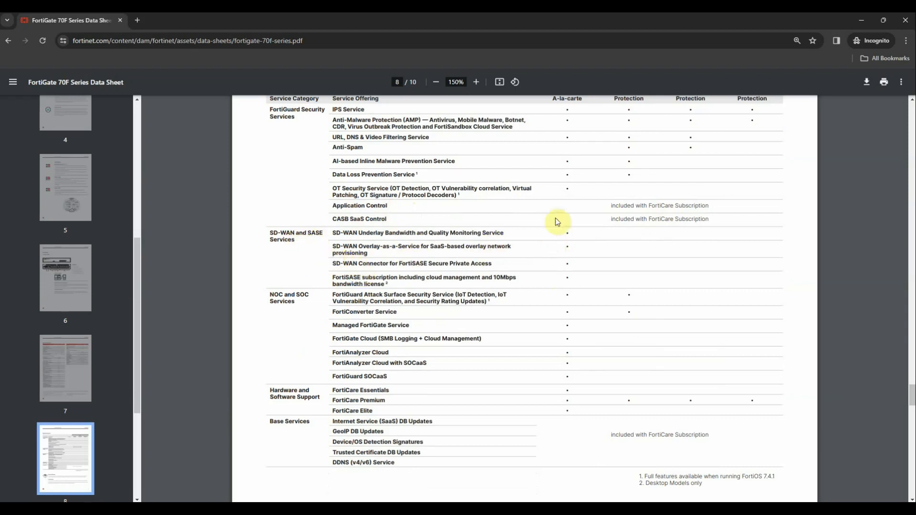
pyautogui.moveTo(531, 259)
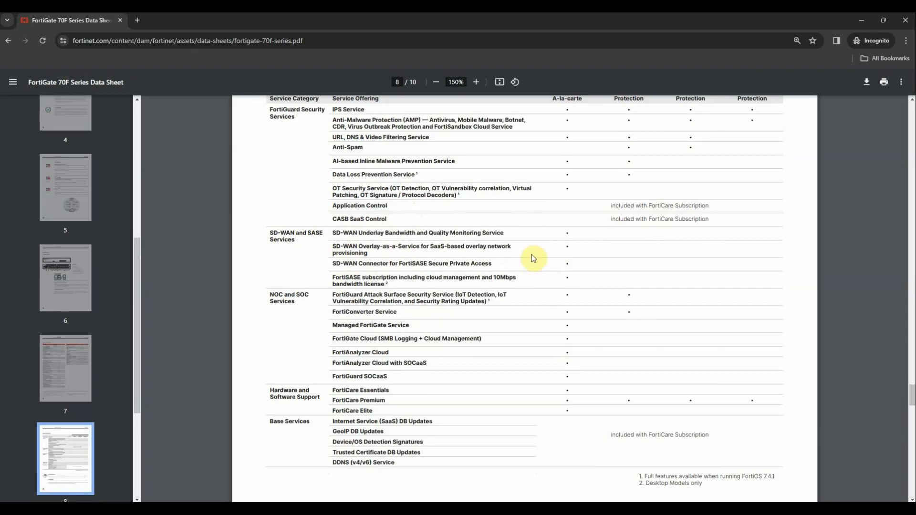
pyautogui.moveTo(332, 312); pyautogui.dragTo(351, 326)
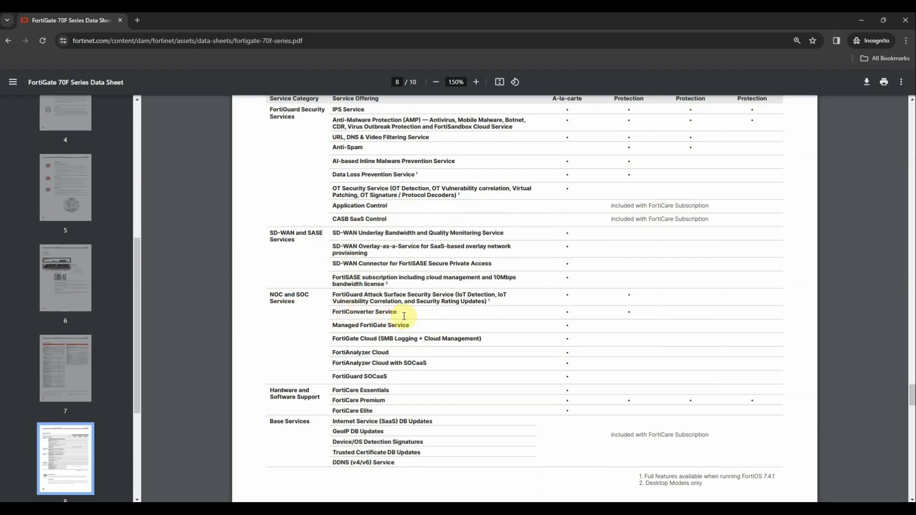
pyautogui.moveTo(479, 305)
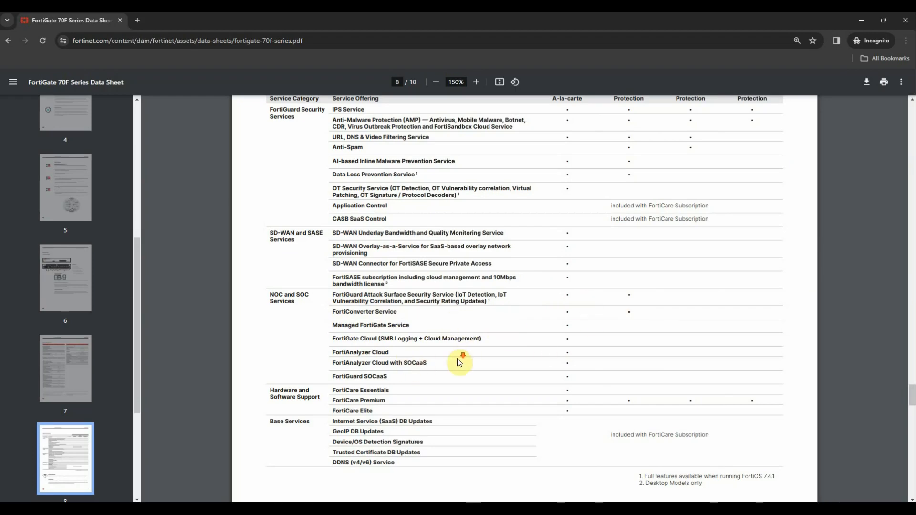
# Scroll below the Subscriptions table to the FortiGuard Bundles and FortiCare Elite sections.
pyautogui.scroll(-3)
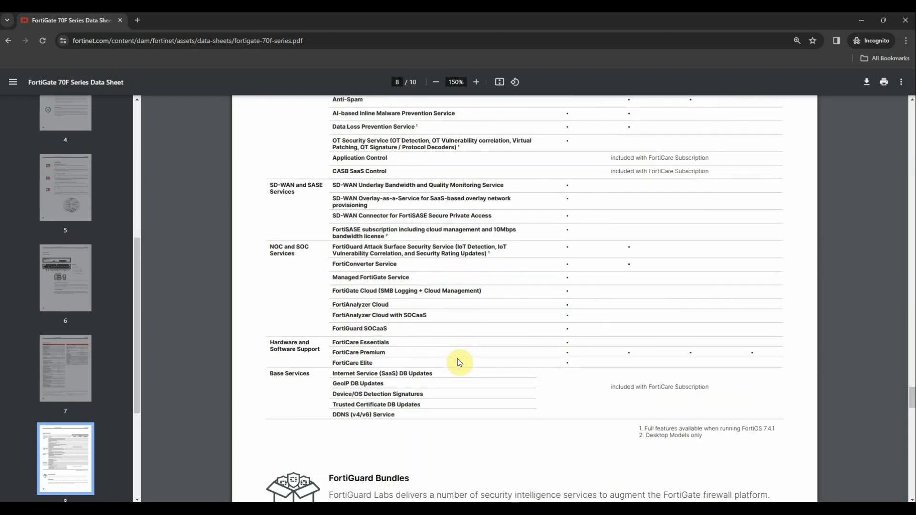
pyautogui.moveTo(409, 314)
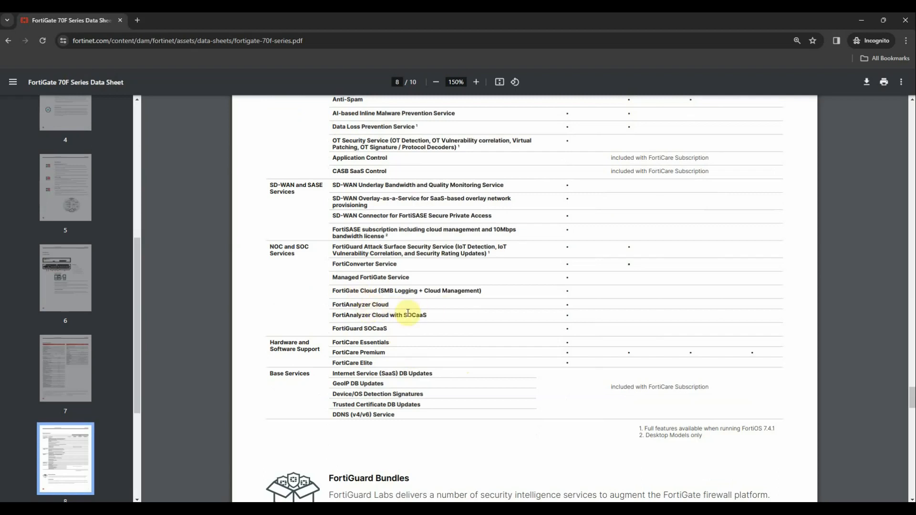
pyautogui.moveTo(291, 354)
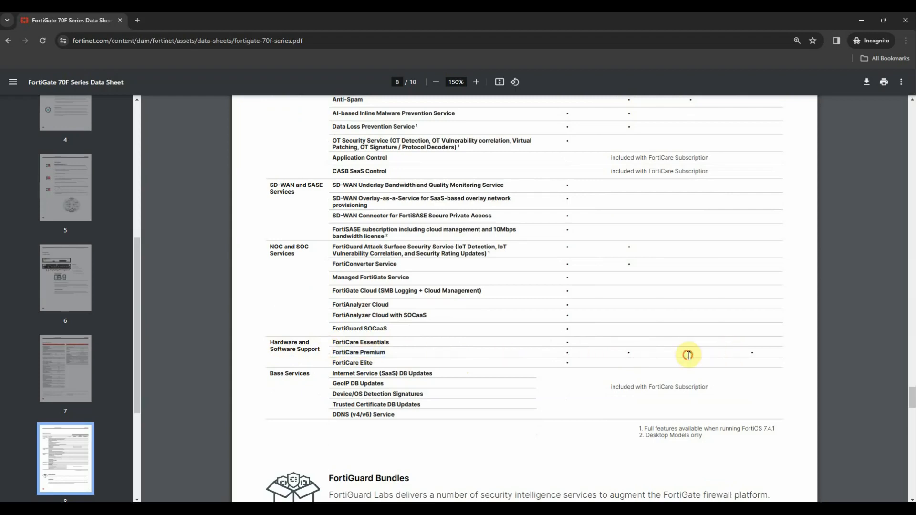
pyautogui.moveTo(611, 354)
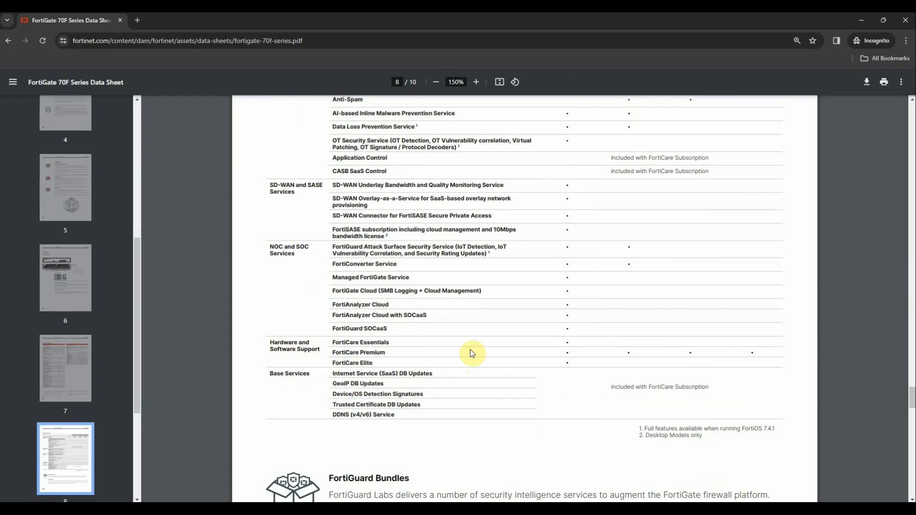
pyautogui.scroll(-3)
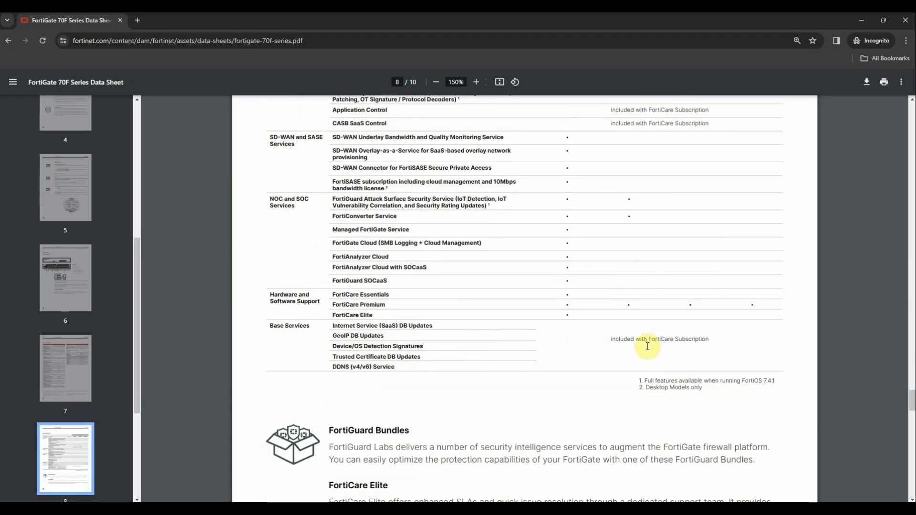
pyautogui.moveTo(642, 342)
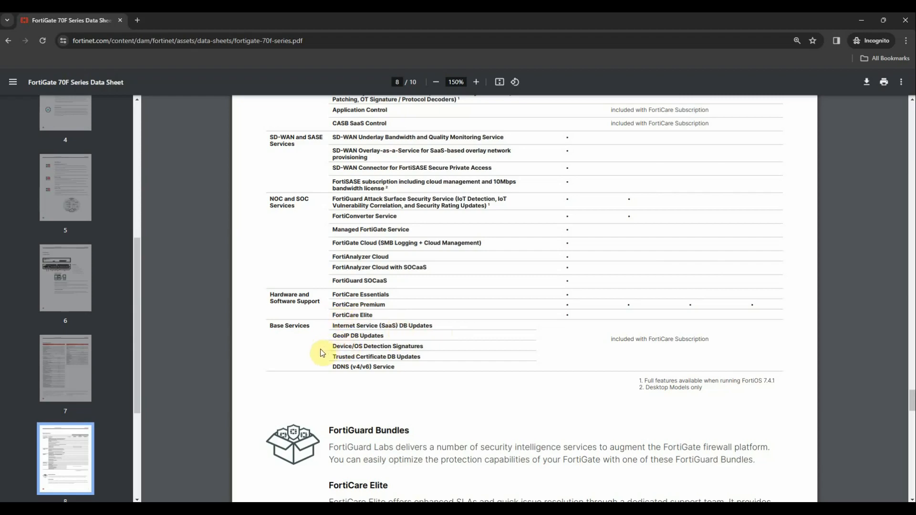
pyautogui.scroll(-3)
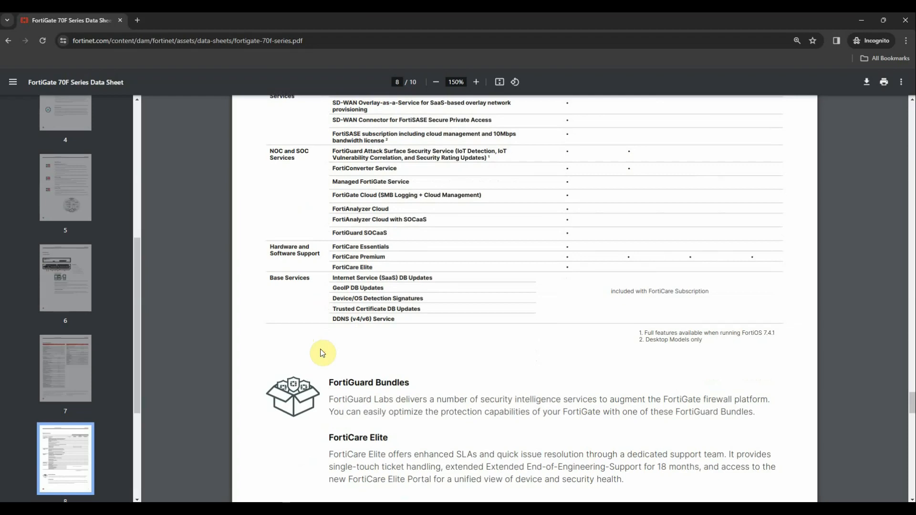
# View page 9's Ordering Information table, then return to page 3's FortiGuard Services section.
pyautogui.scroll(-3)
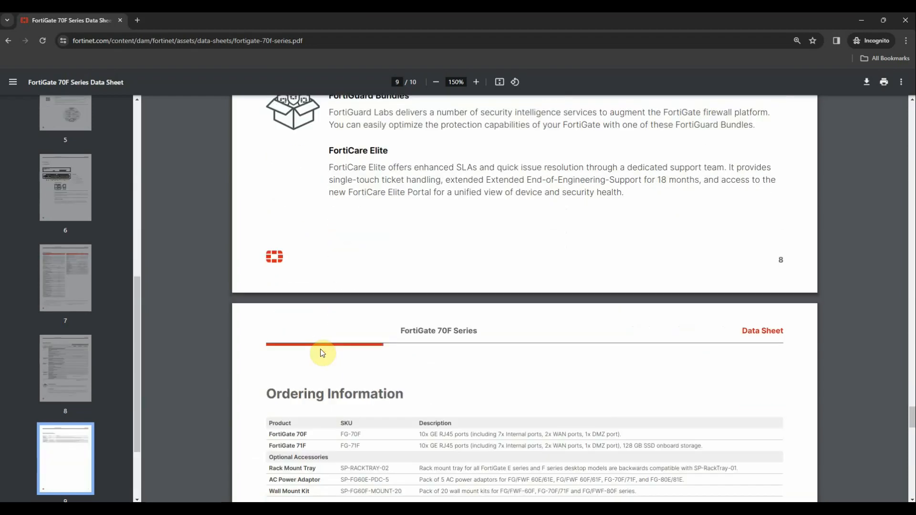
pyautogui.scroll(-3)
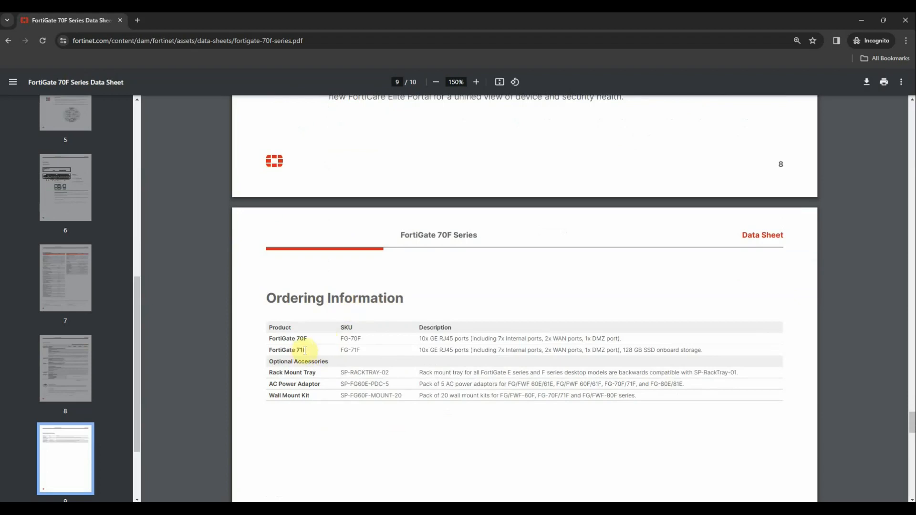
pyautogui.scroll(-3)
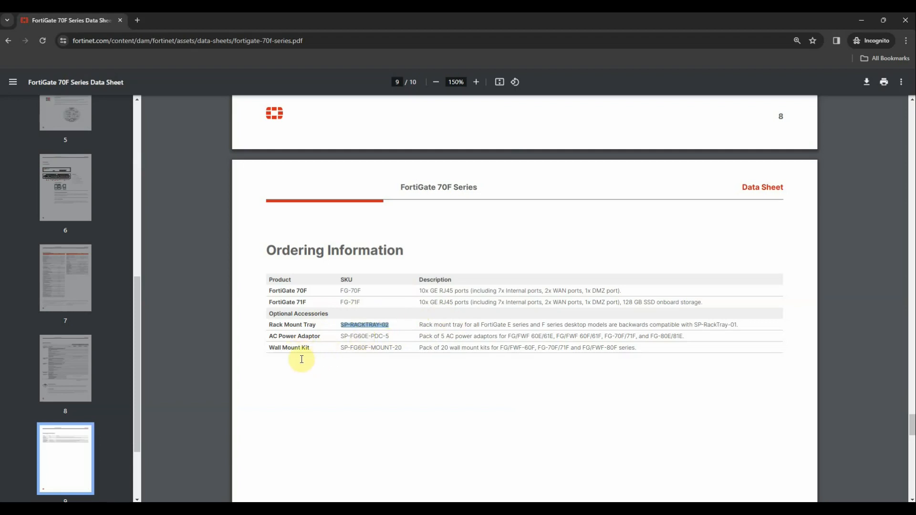
pyautogui.scroll(-3)
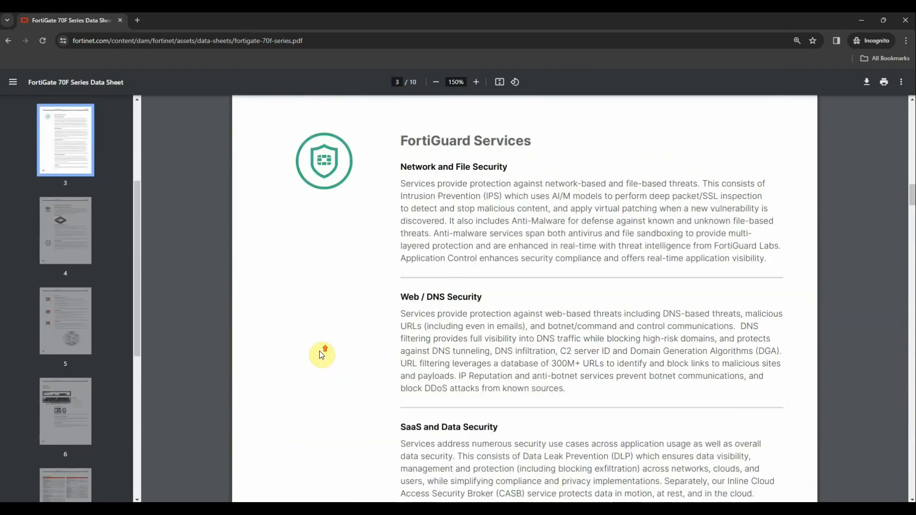
# Jump to page 1, the FortiGate 70F Series title page for FG-70F and FG-71F.
pyautogui.click(65, 140)
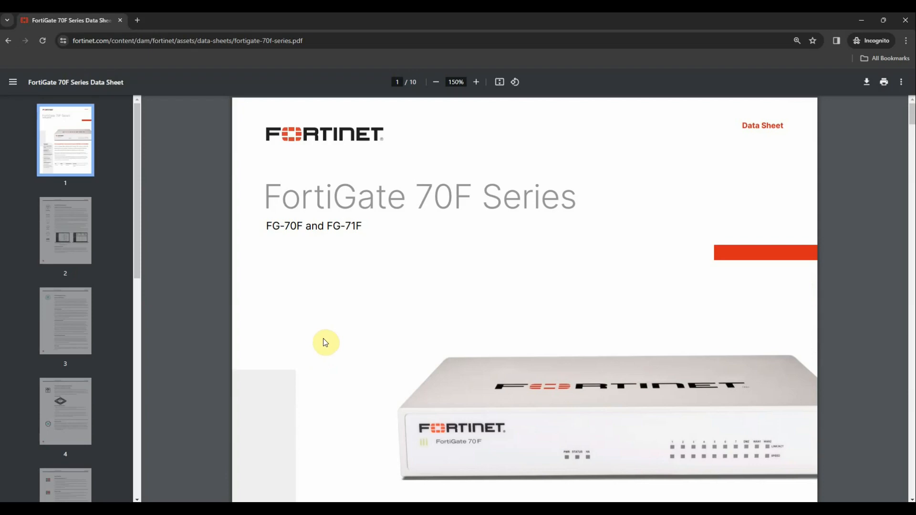
pyautogui.moveTo(310, 361)
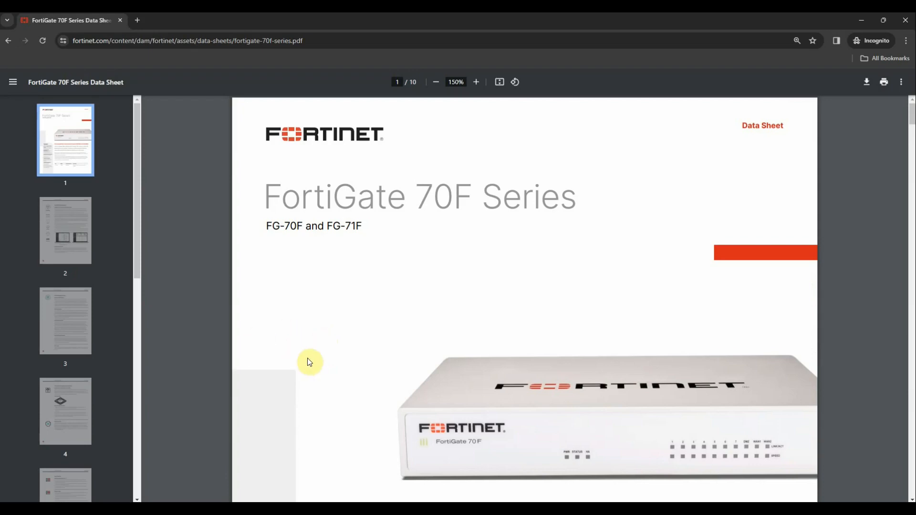